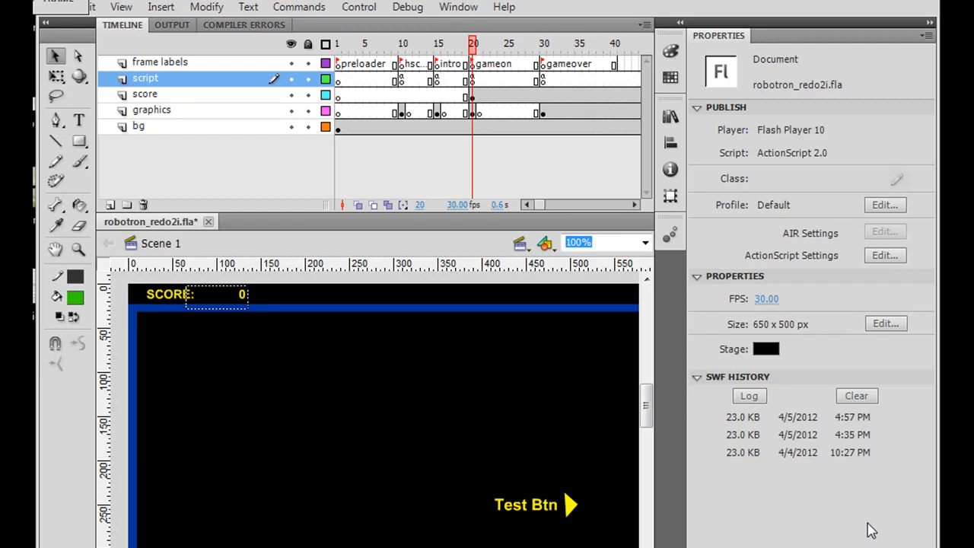
{"action": "mouse_move", "coordinate": [99, 37]}
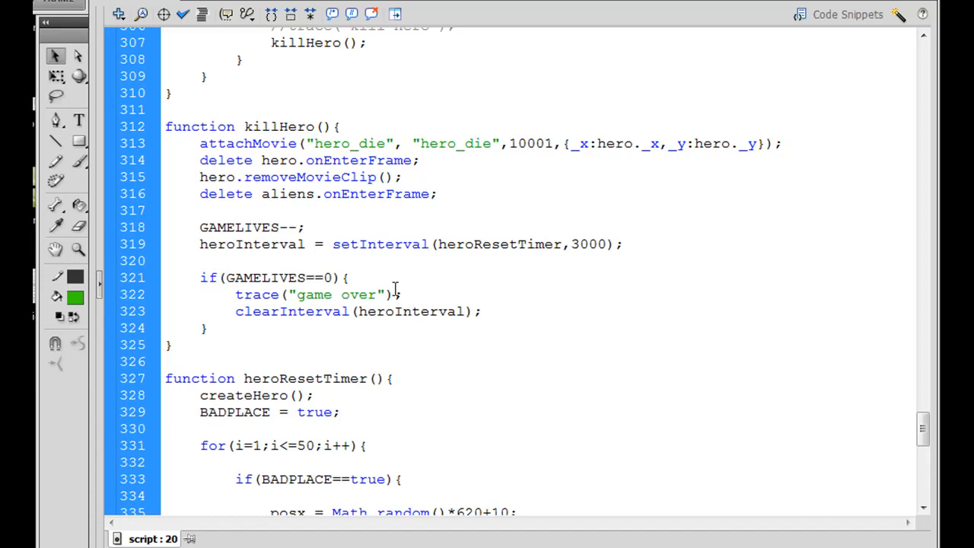
Create a new Movie Clip symbol named mclives and open it for editing.
{"action": "left_click", "coordinate": [340, 411]}
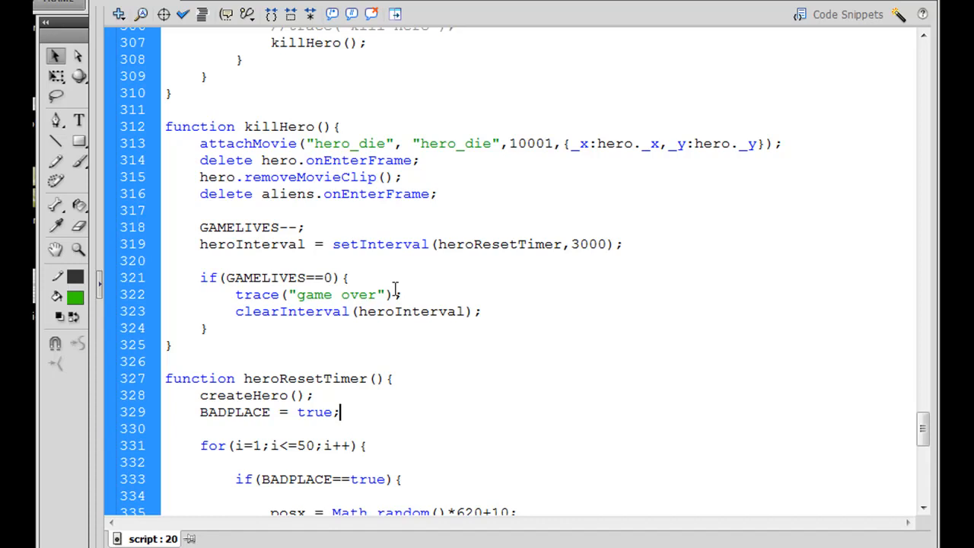
{"action": "mouse_move", "coordinate": [134, 38]}
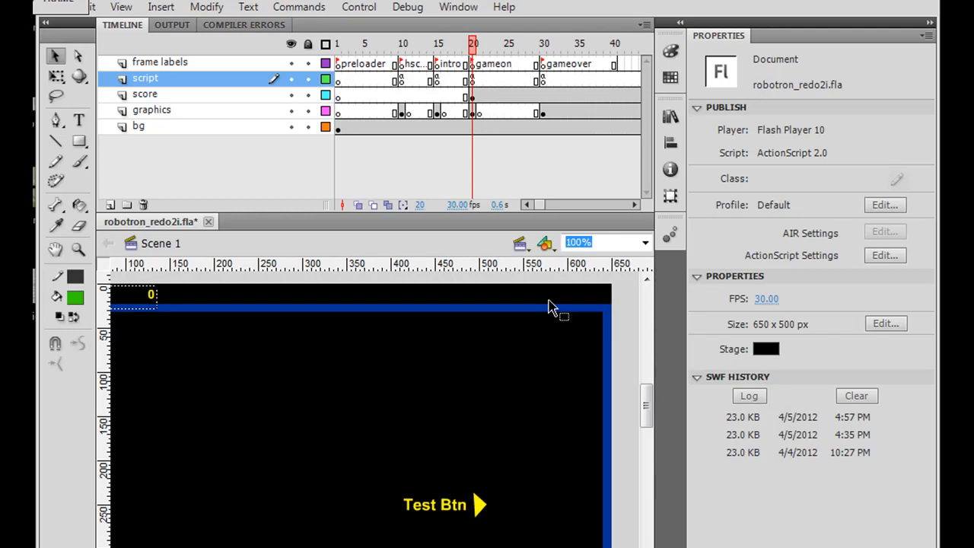
{"action": "mouse_move", "coordinate": [481, 206]}
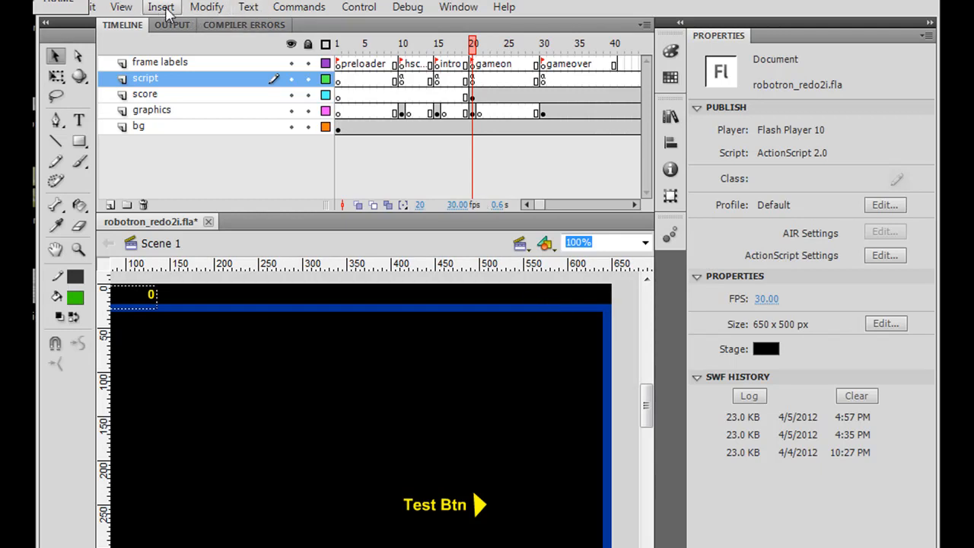
{"action": "left_click", "coordinate": [161, 6]}
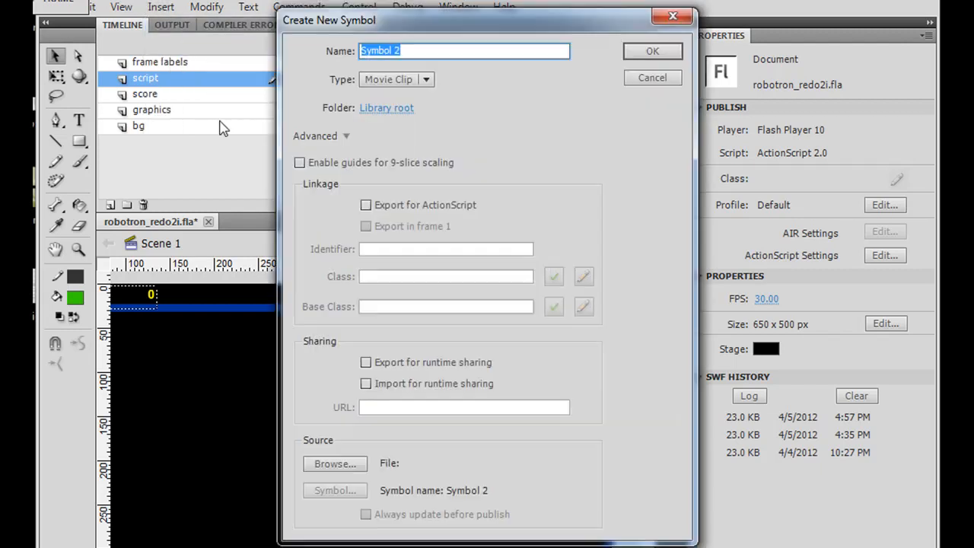
{"action": "type", "text": "mclives"}
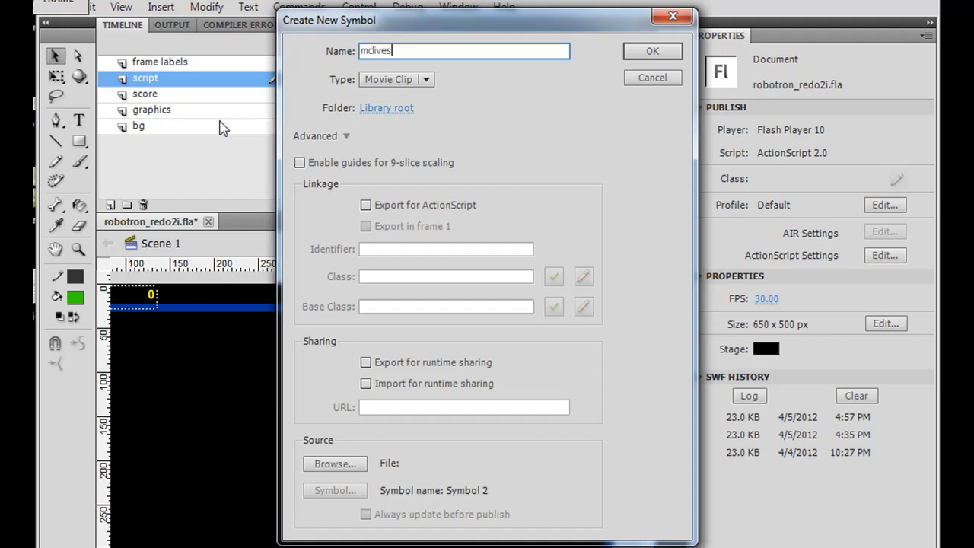
{"action": "left_click", "coordinate": [651, 50]}
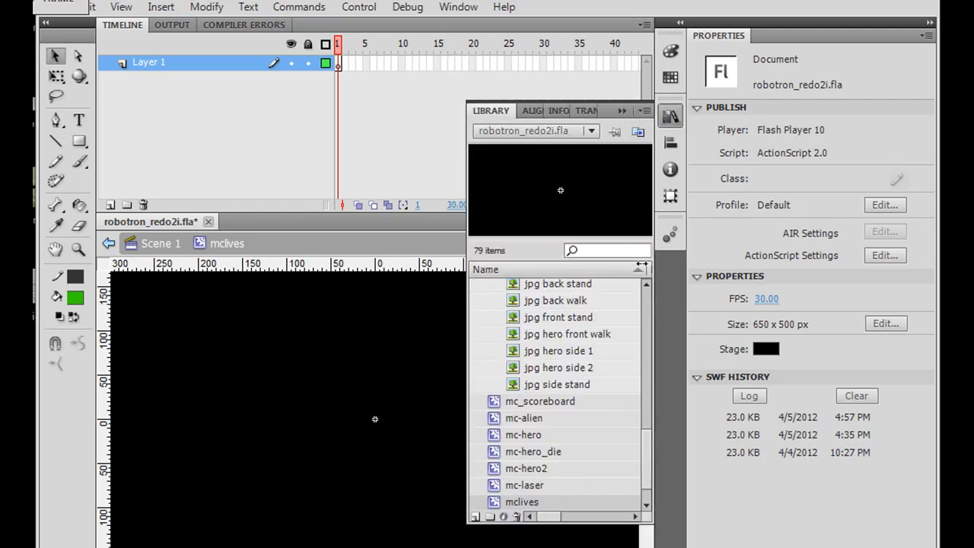
Place an mc-hero instance on the mclives stage and check its size, about 11 by 21 pixels.
{"action": "left_click", "coordinate": [524, 436]}
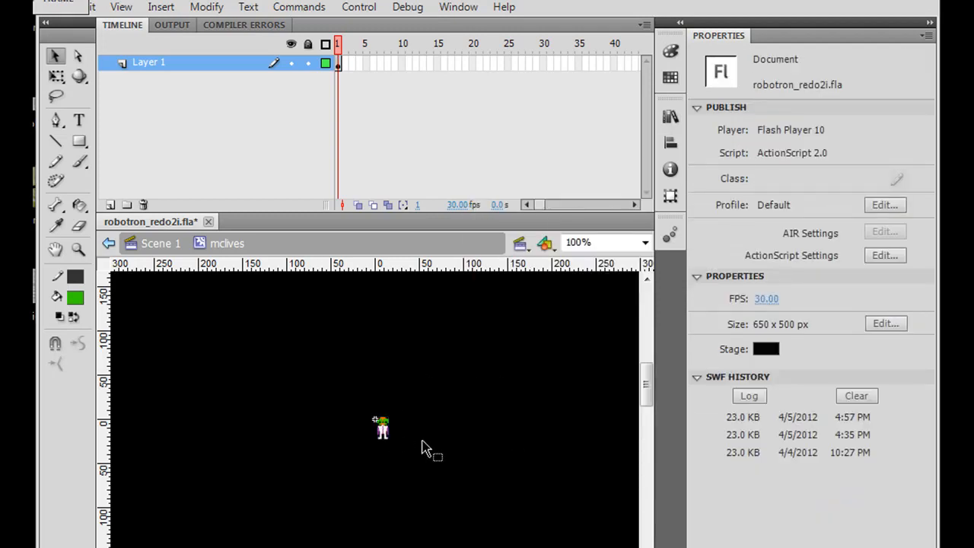
{"action": "left_click", "coordinate": [382, 429]}
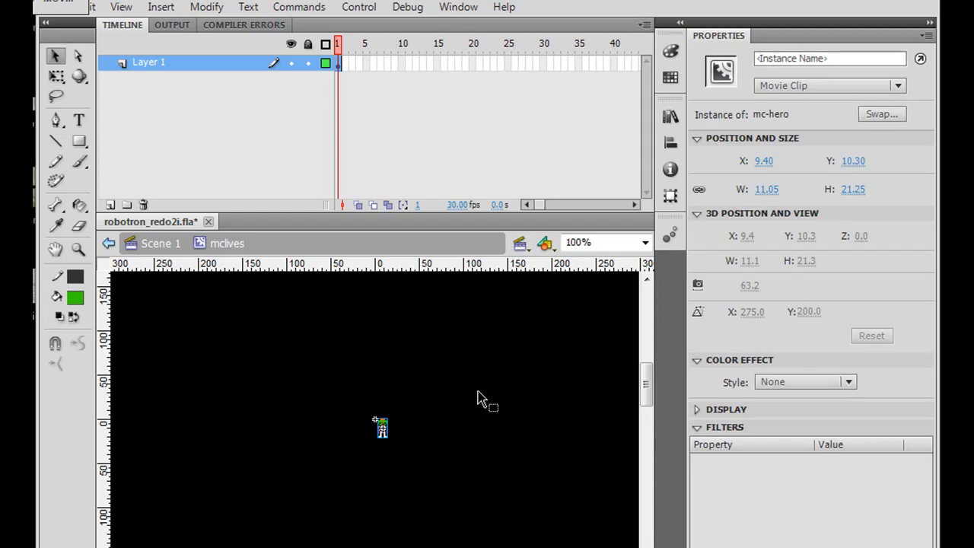
{"action": "left_click", "coordinate": [670, 195]}
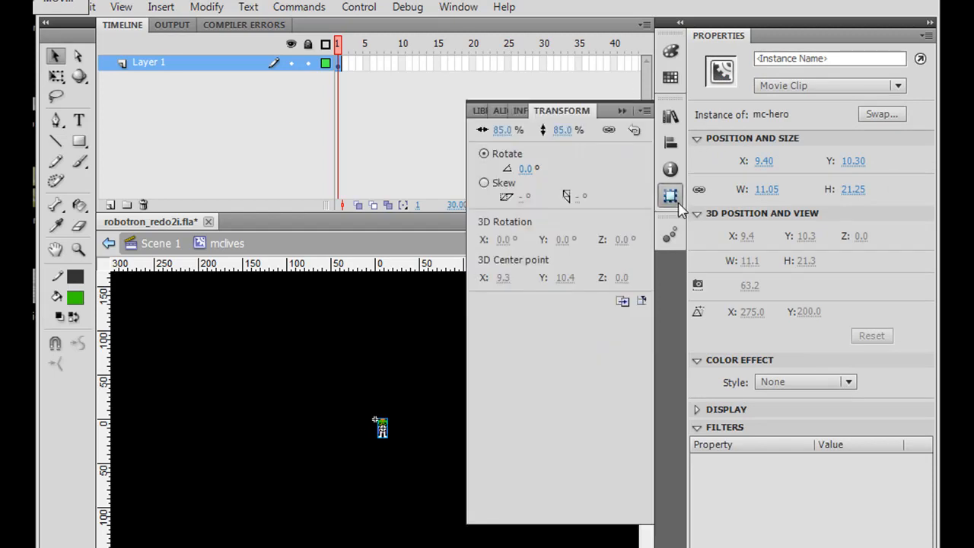
{"action": "mouse_move", "coordinate": [670, 196]}
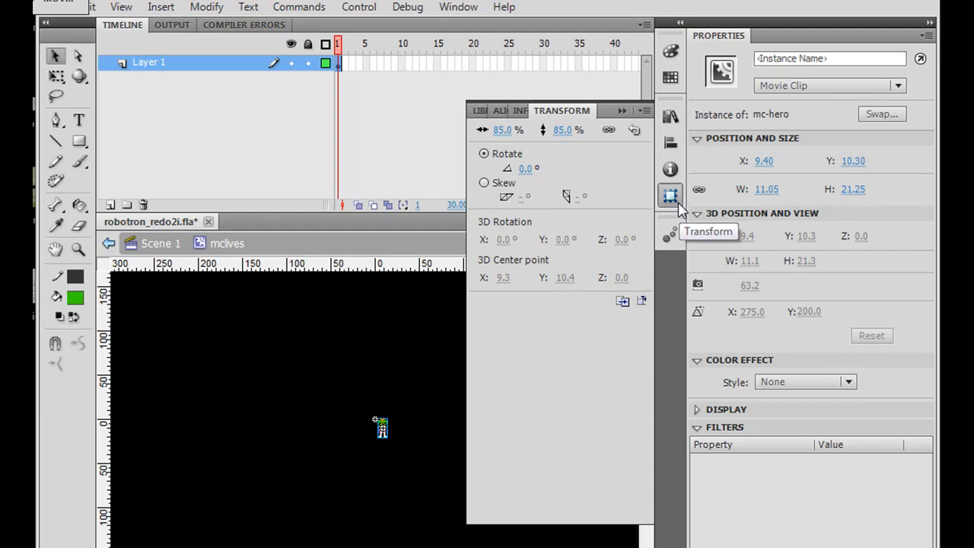
{"action": "left_click", "coordinate": [520, 110]}
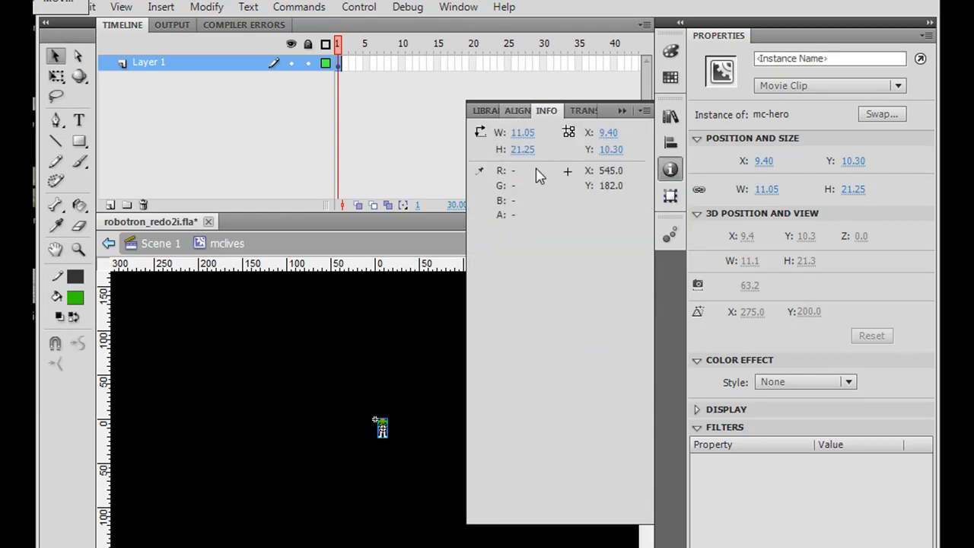
{"action": "mouse_move", "coordinate": [500, 275]}
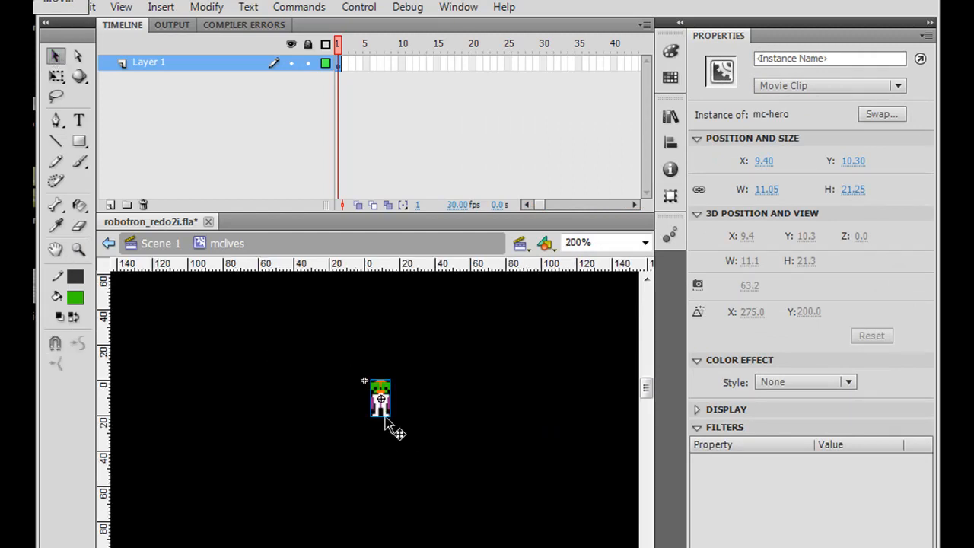
Position the hero icon and Alt-drag copies so three icons sit in a row.
{"action": "left_click_drag", "start_coordinate": [381, 399], "coordinate": [375, 399]}
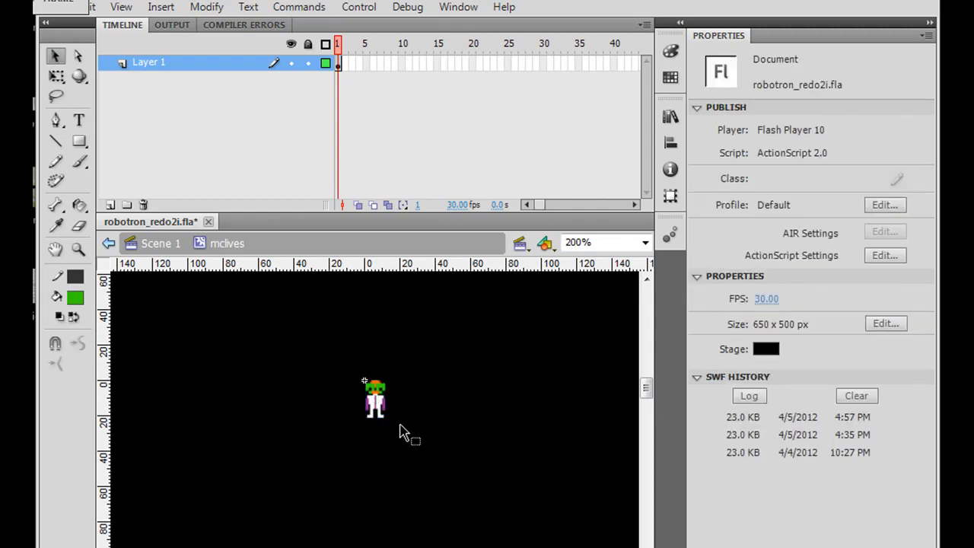
{"action": "left_click", "coordinate": [374, 399]}
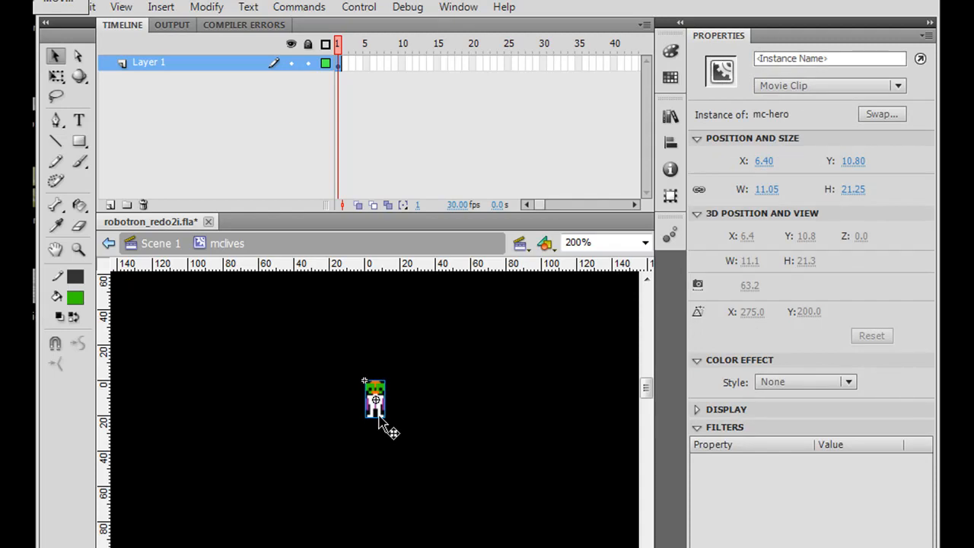
{"action": "left_click_drag", "start_coordinate": [374, 399], "coordinate": [393, 418]}
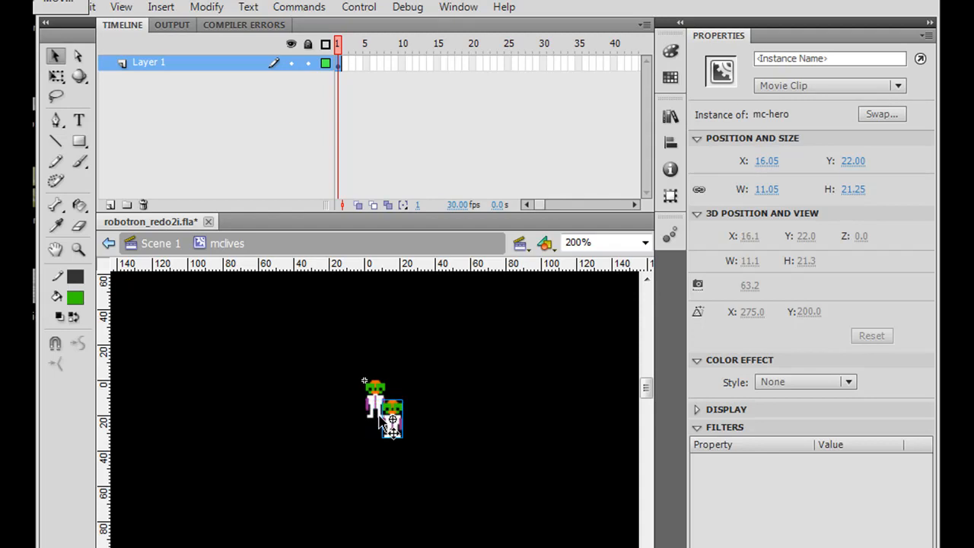
{"action": "left_click_drag", "start_coordinate": [390, 414], "coordinate": [399, 399]}
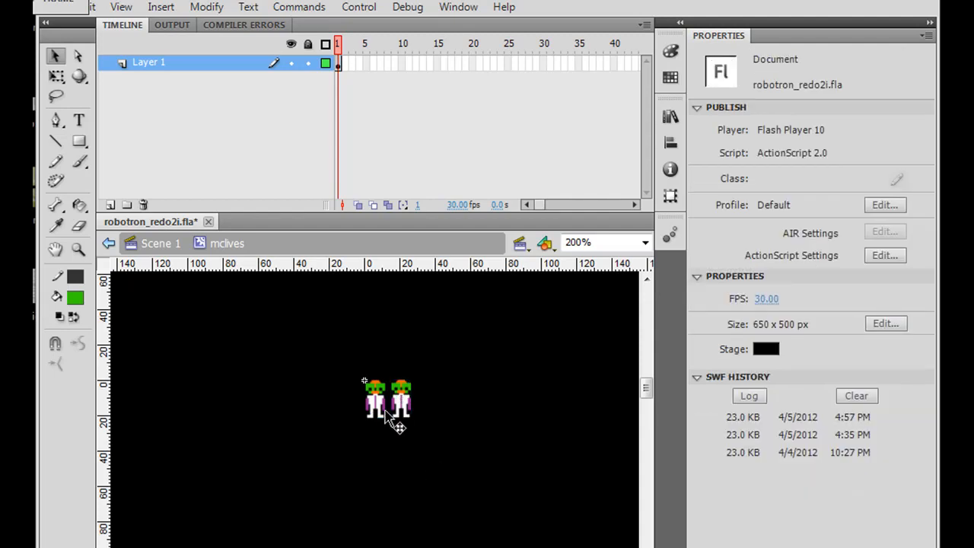
{"action": "left_click", "coordinate": [402, 399]}
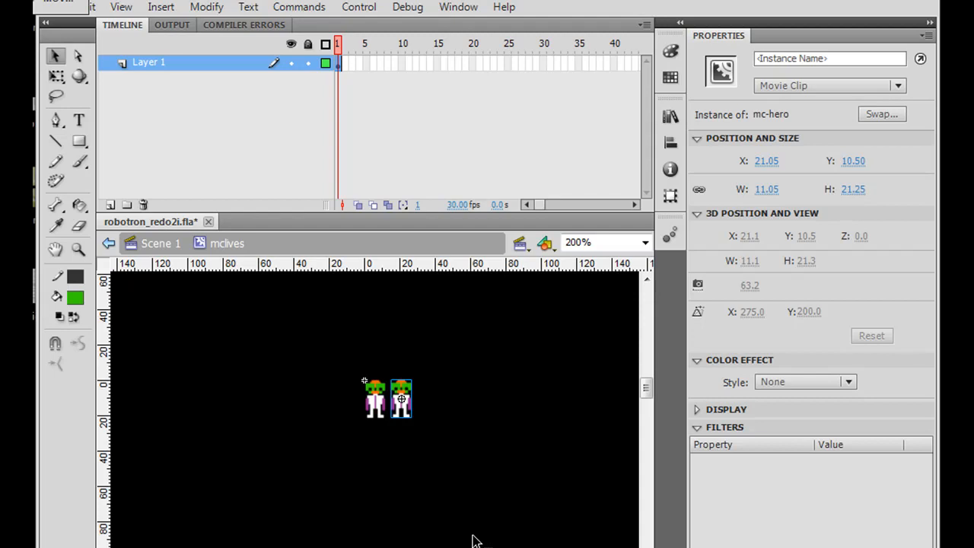
{"action": "left_click", "coordinate": [92, 6]}
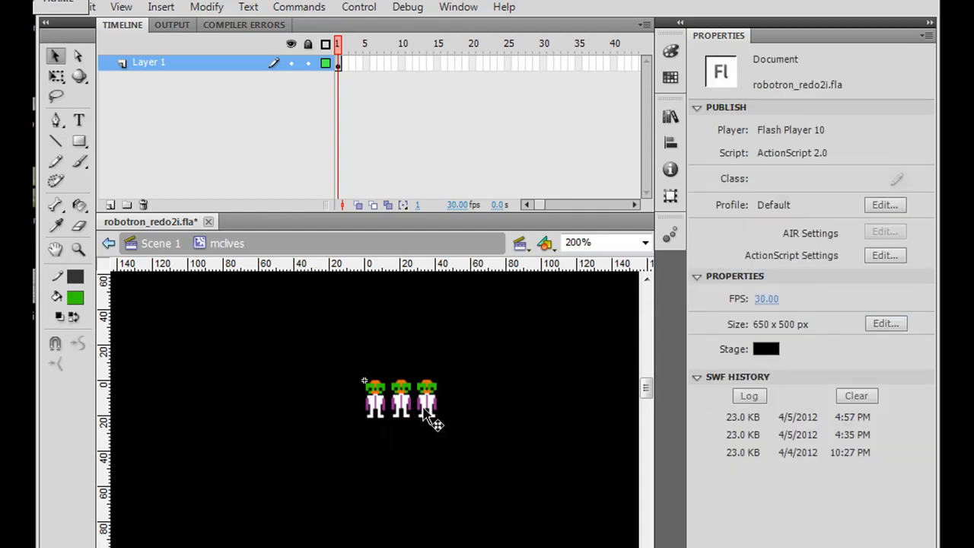
{"action": "mouse_move", "coordinate": [426, 377]}
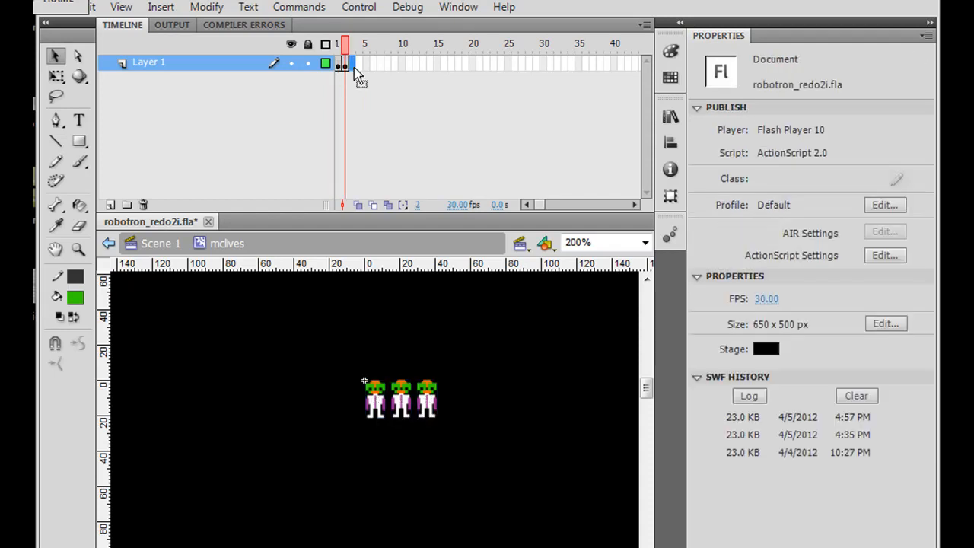
Insert keyframes on Layer 1 for each lives count in the mclives timeline.
{"action": "left_click", "coordinate": [360, 64]}
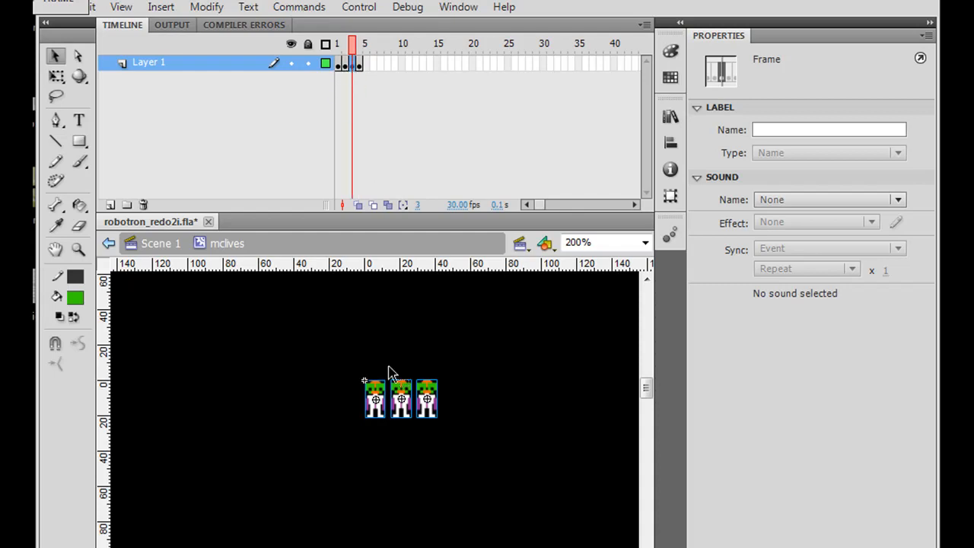
{"action": "left_click", "coordinate": [374, 399]}
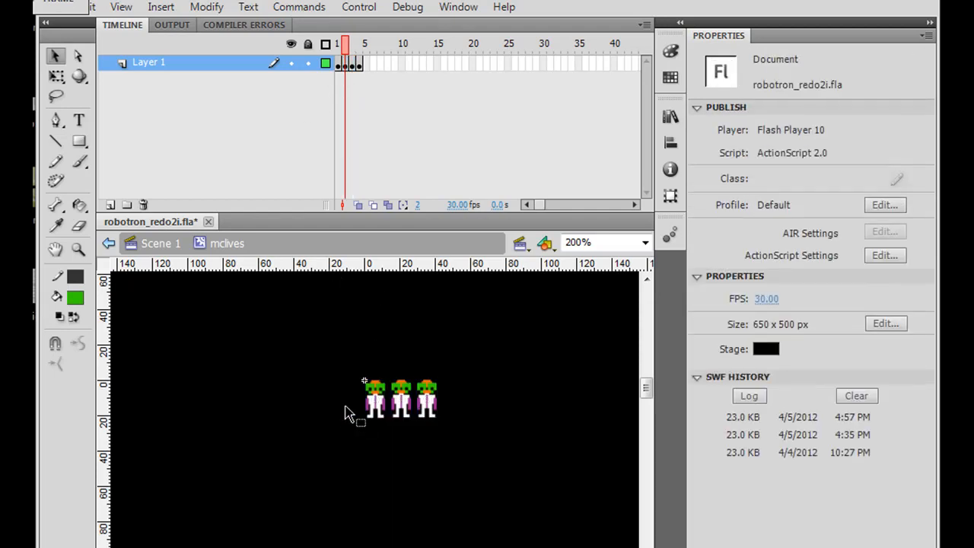
{"action": "left_click", "coordinate": [374, 399]}
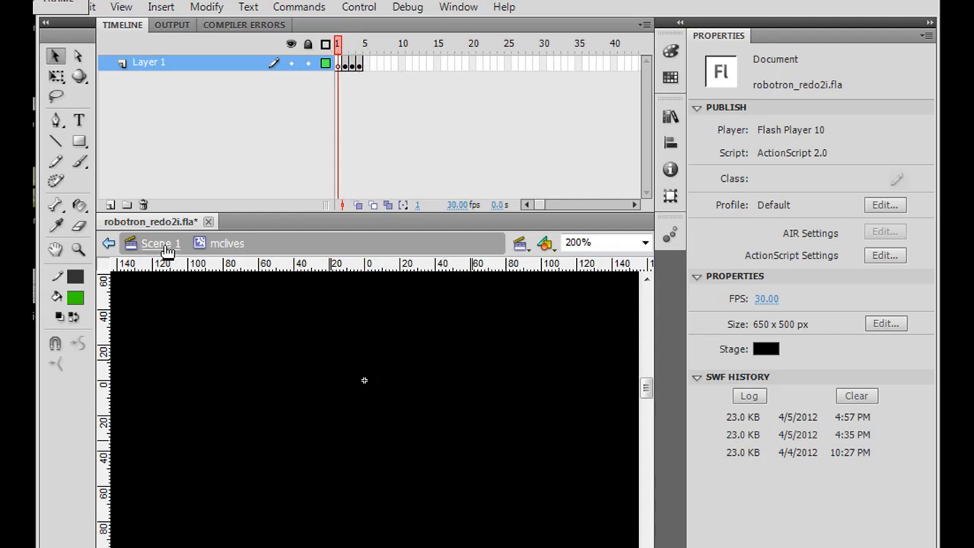
Back in Scene 1 on the score layer, locate mclives in the Library and place it on stage.
{"action": "left_click", "coordinate": [161, 243]}
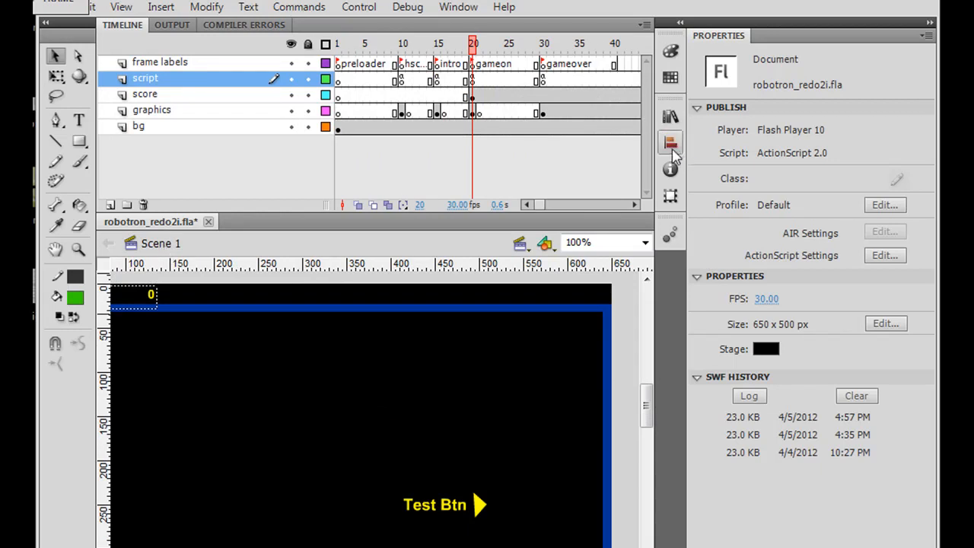
{"action": "left_click", "coordinate": [669, 116]}
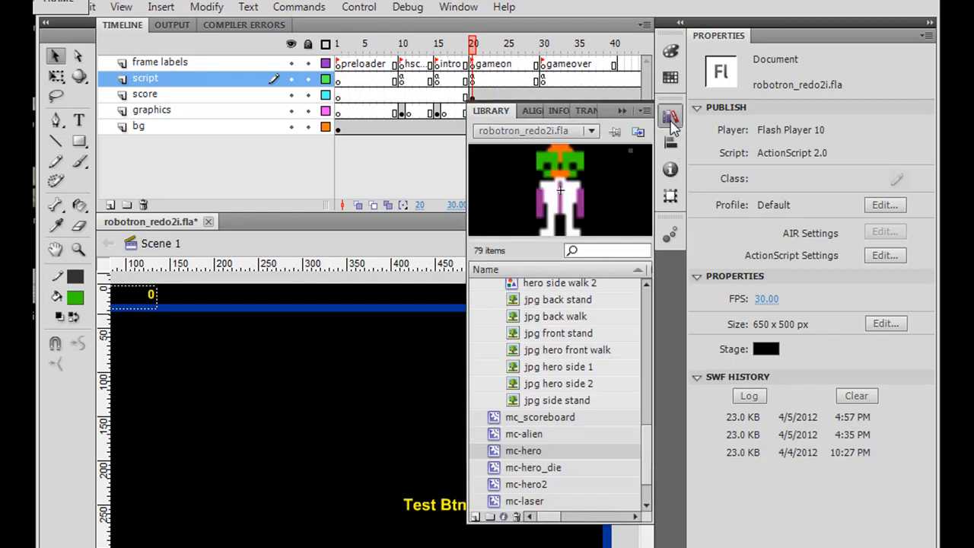
{"action": "left_click", "coordinate": [670, 116]}
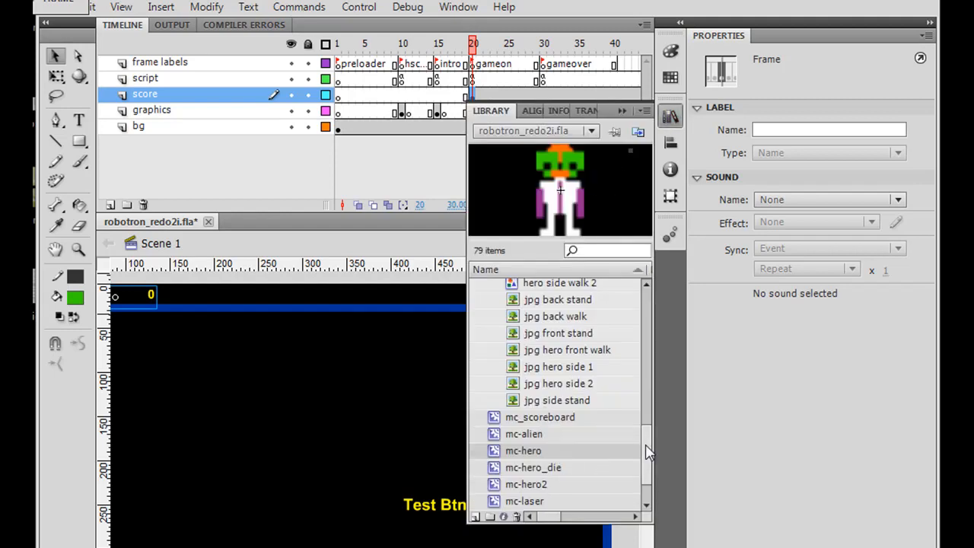
{"action": "scroll", "scroll_direction": "down", "scroll_amount": 3}
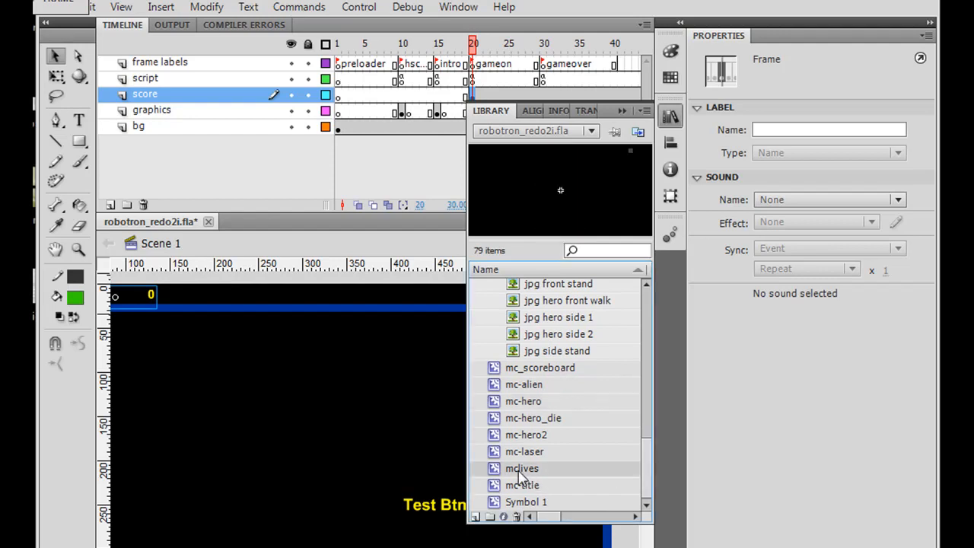
{"action": "double_click", "coordinate": [521, 468]}
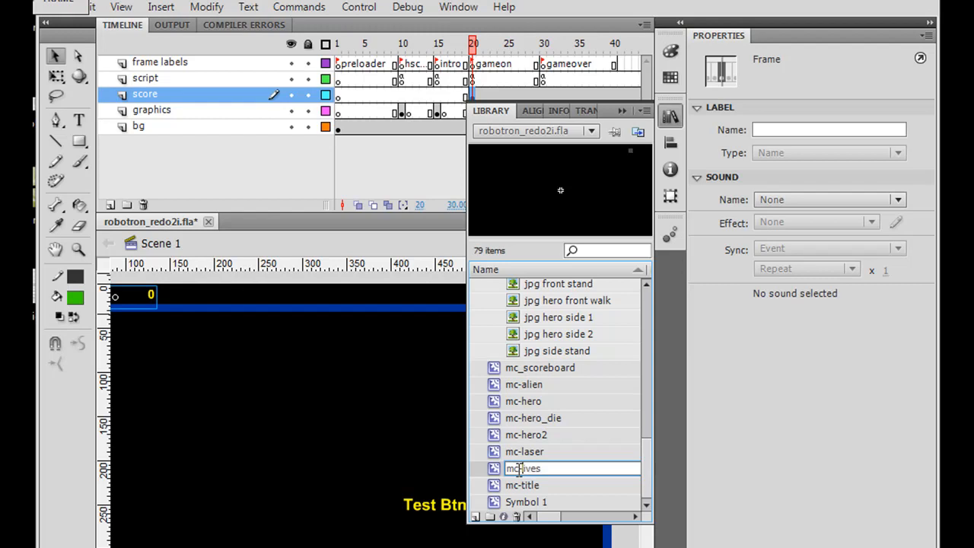
{"action": "left_click", "coordinate": [670, 194]}
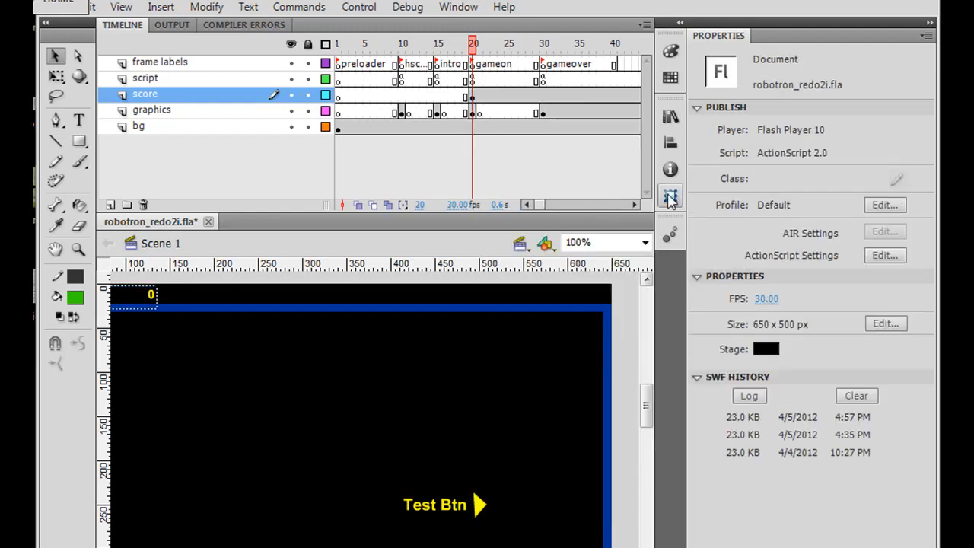
{"action": "left_click", "coordinate": [669, 115]}
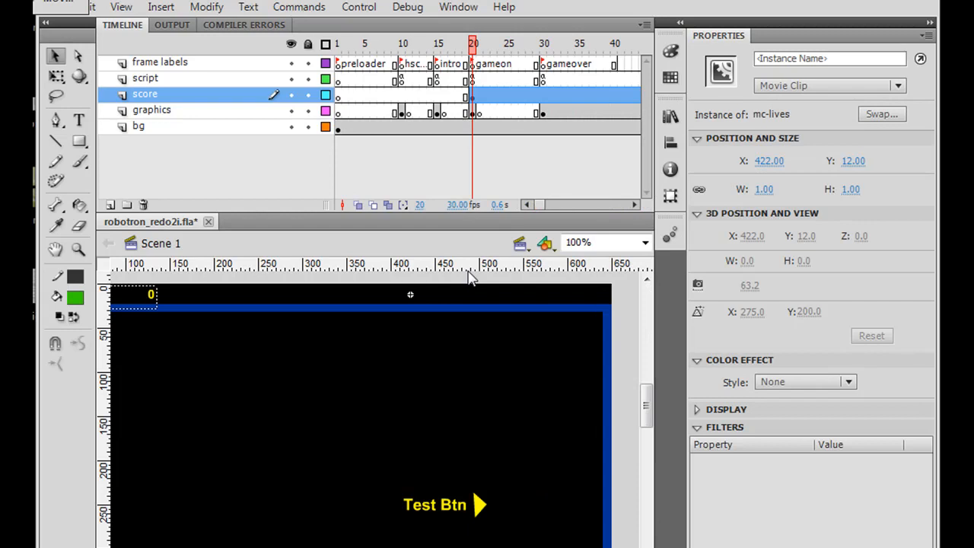
{"action": "mouse_move", "coordinate": [414, 301]}
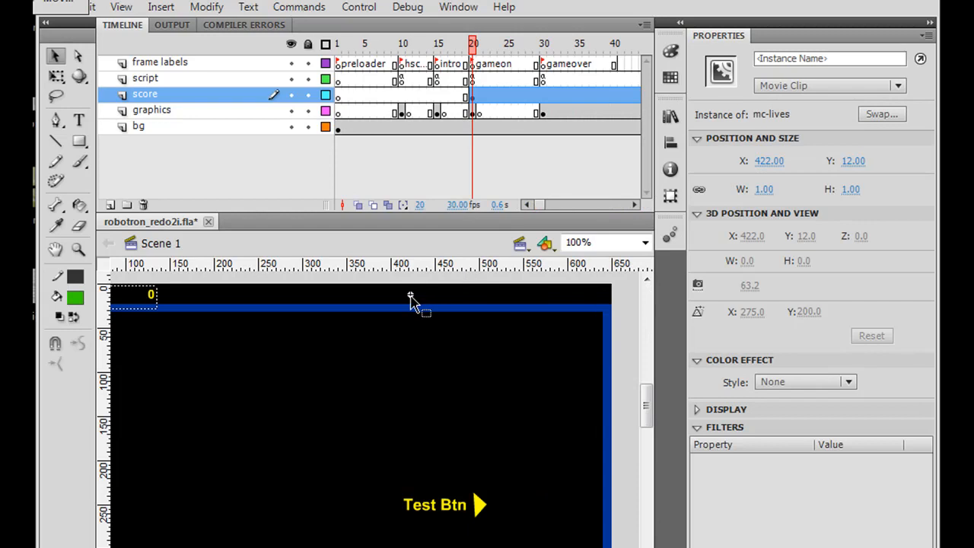
{"action": "mouse_move", "coordinate": [441, 341]}
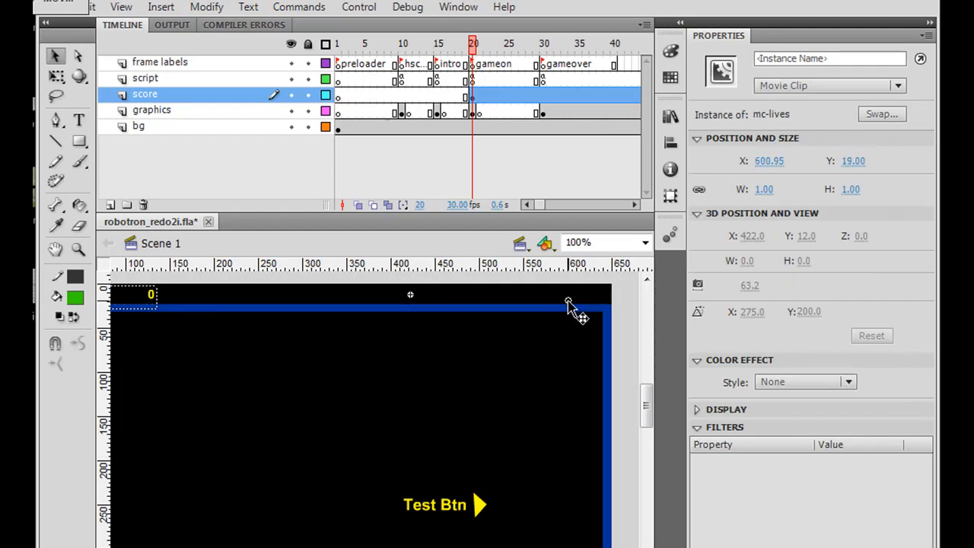
Move the mc-lives instance to the stage's top-right corner, around X 582, Y 5.
{"action": "left_click_drag", "start_coordinate": [571, 307], "coordinate": [560, 297]}
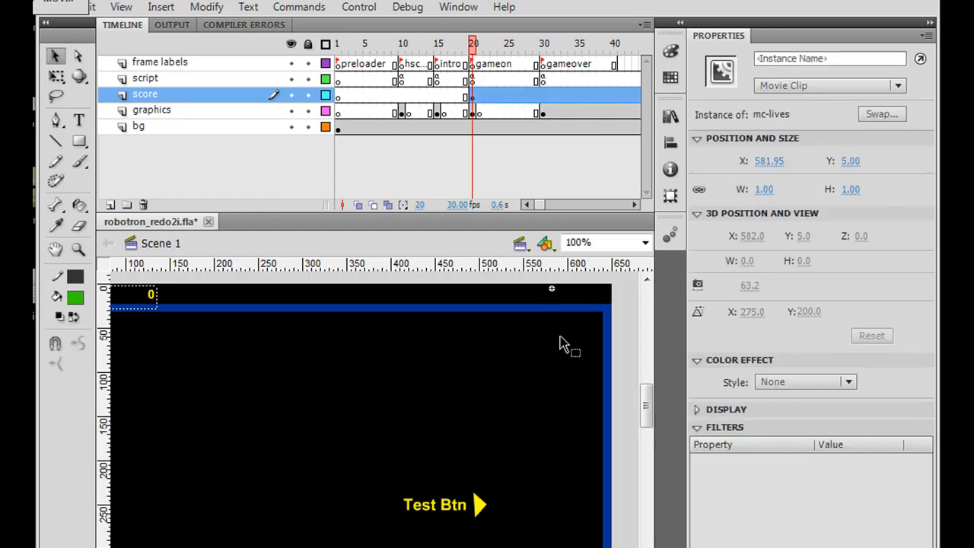
{"action": "mouse_move", "coordinate": [556, 335]}
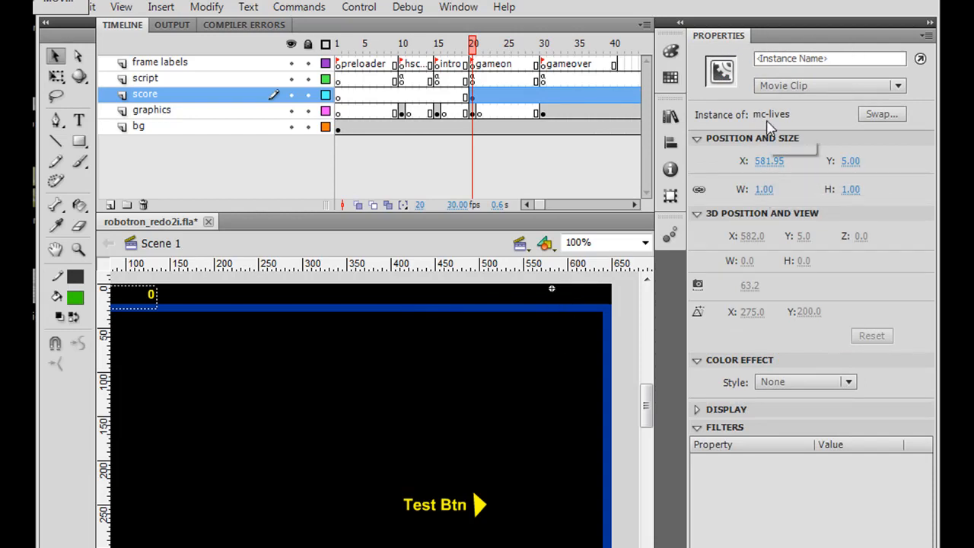
{"action": "mouse_move", "coordinate": [798, 123]}
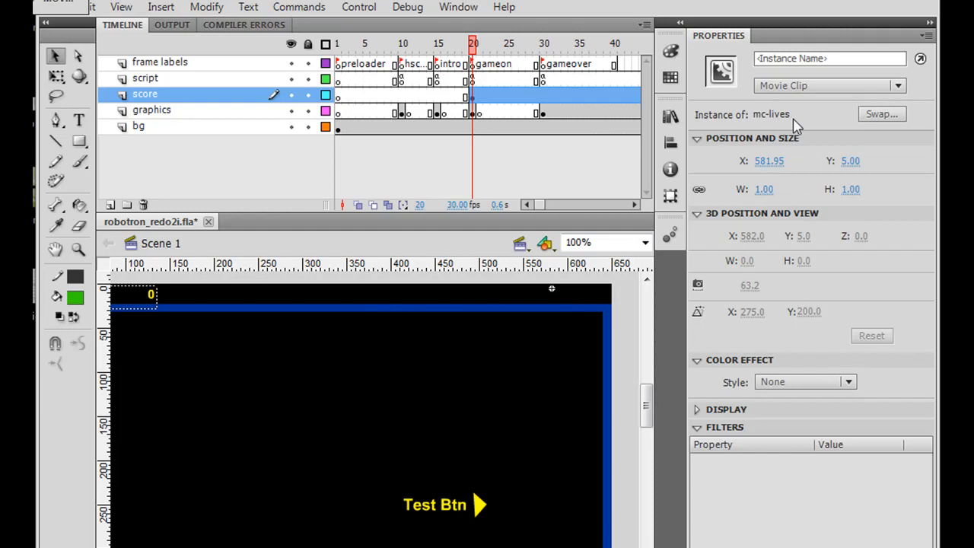
Set the lives clip's Instance Name to mclives in the Properties panel.
{"action": "left_click", "coordinate": [828, 58]}
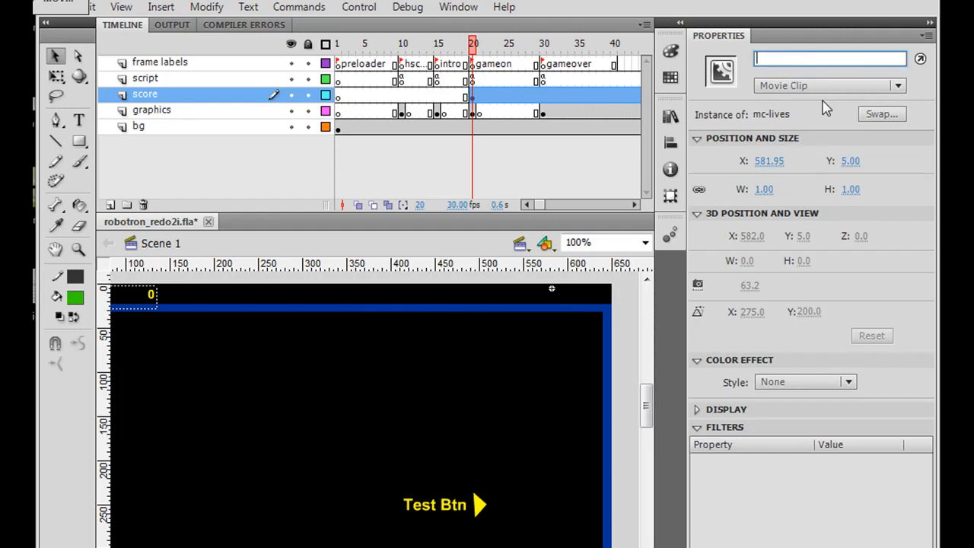
{"action": "type", "text": "mclives"}
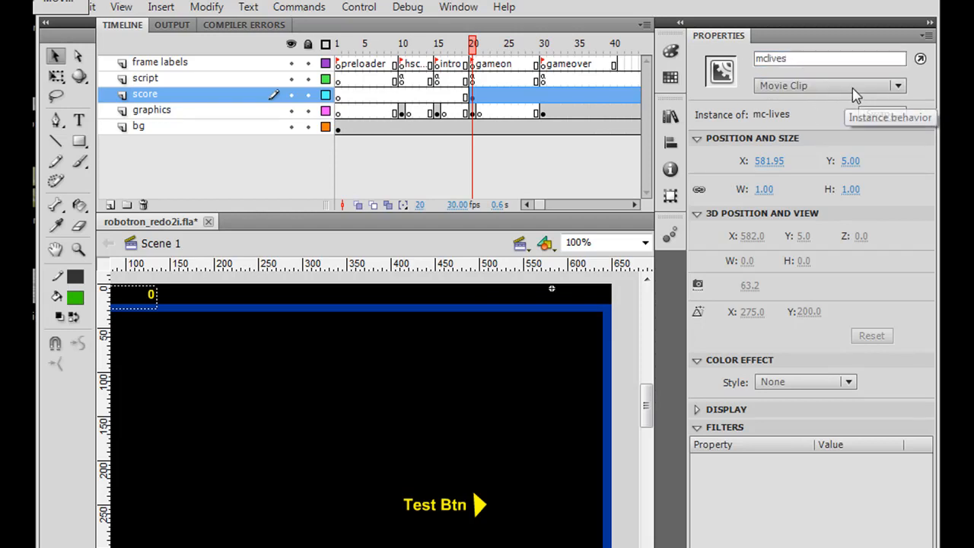
{"action": "mouse_move", "coordinate": [273, 116]}
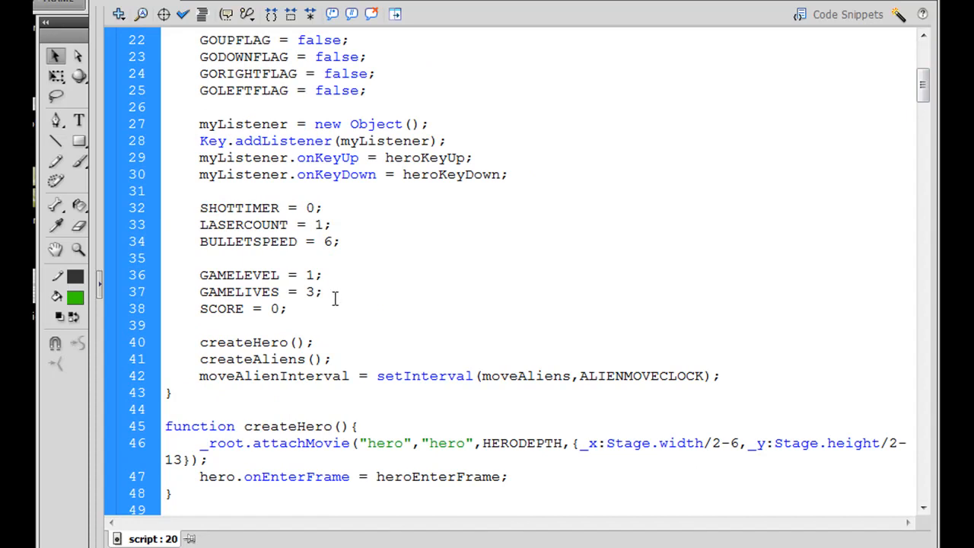
Add mclives.gotoAndStop(4); after GAMELIVES = 3 in the frame script.
{"action": "type", "text": "mclives.goto"}
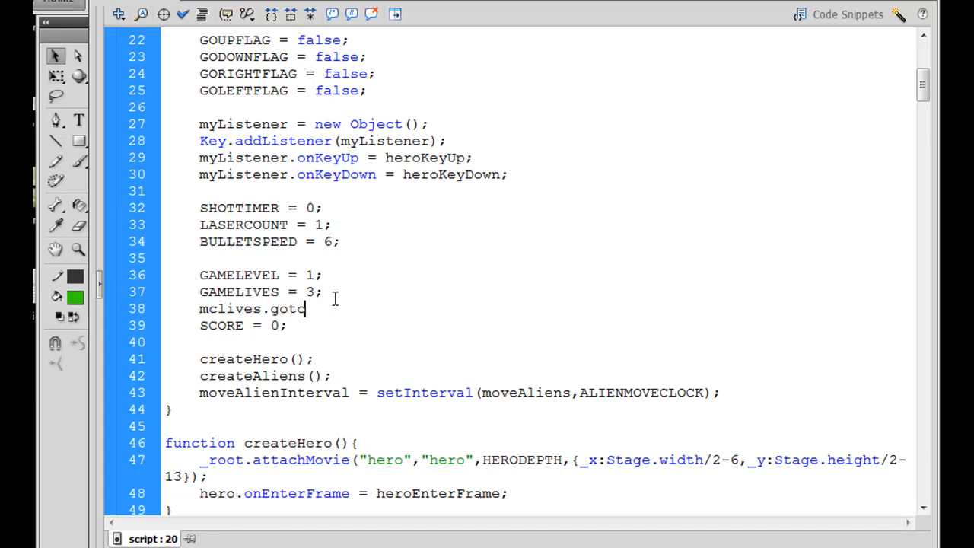
{"action": "type", "text": "An"}
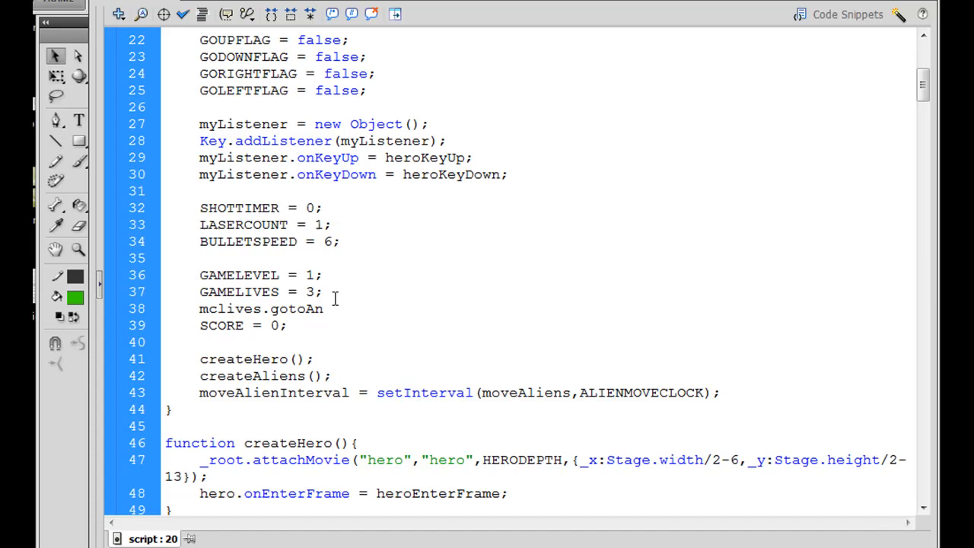
{"action": "type", "text": "dStop"}
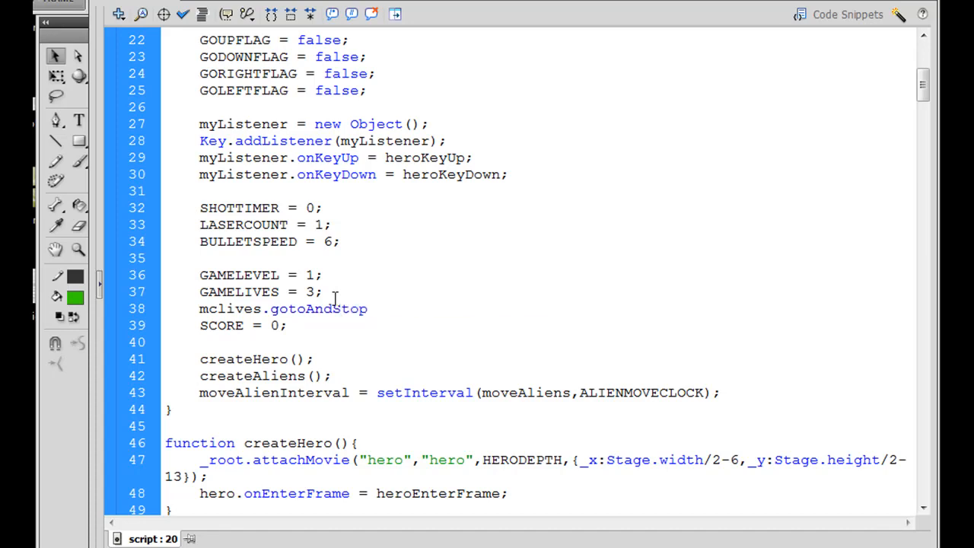
{"action": "type", "text": "();"}
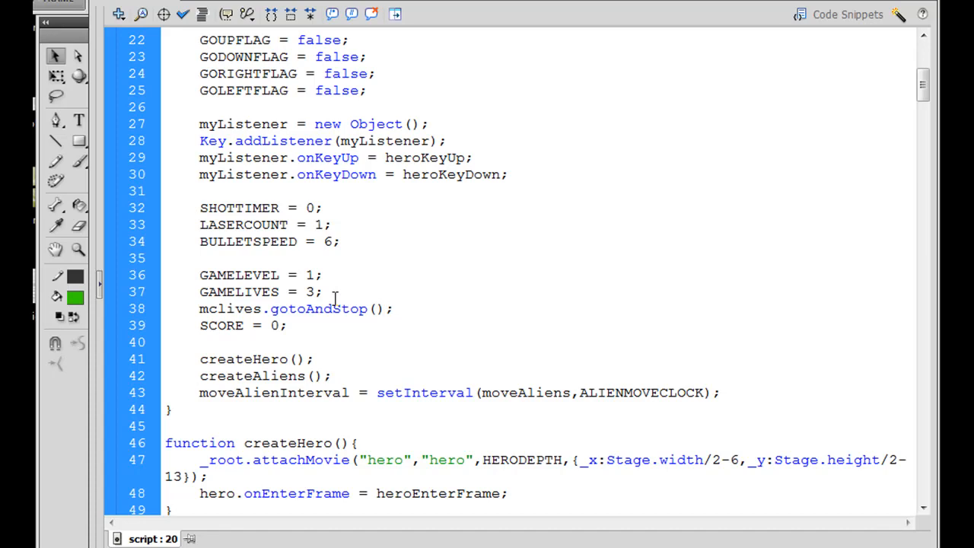
{"action": "left_click", "coordinate": [372, 307]}
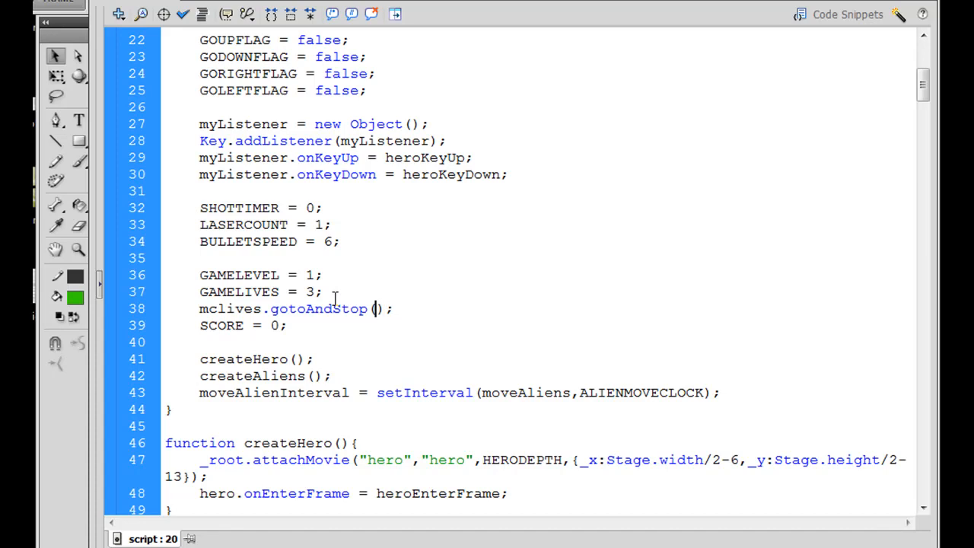
{"action": "type", "text": "4"}
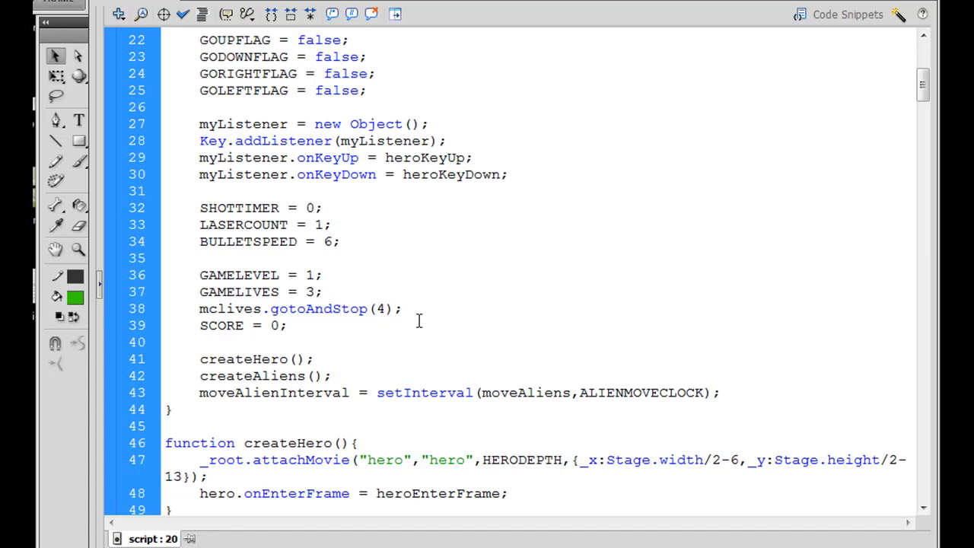
{"action": "left_click", "coordinate": [384, 307]}
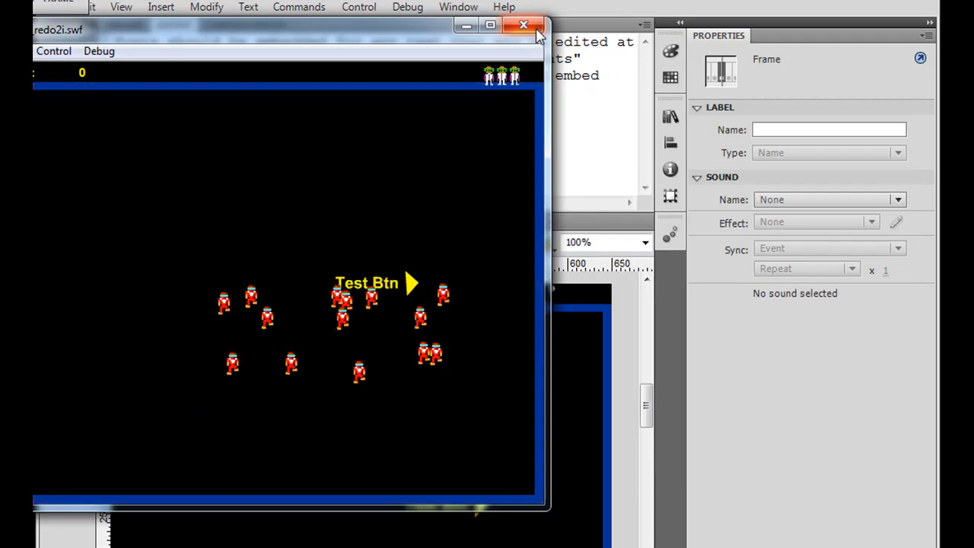
{"action": "left_click", "coordinate": [523, 25]}
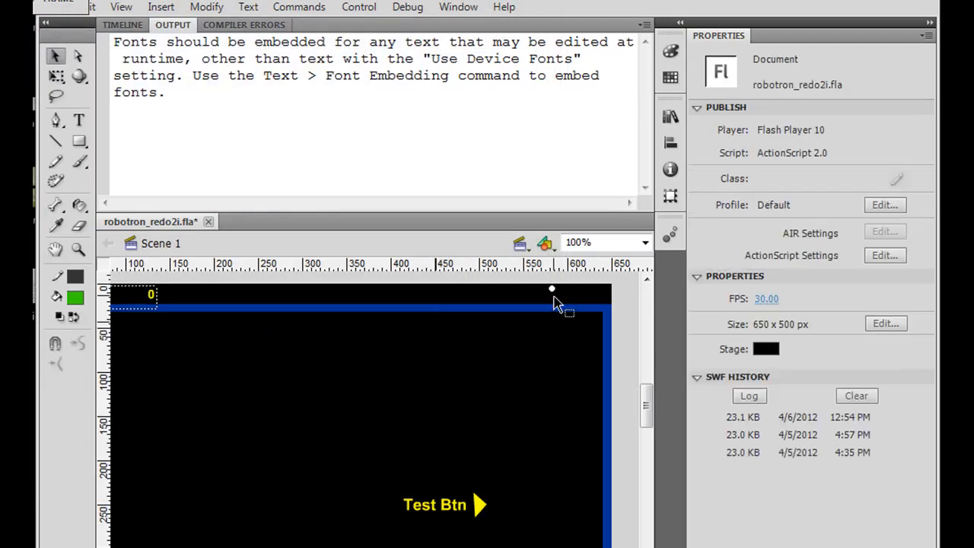
{"action": "left_click", "coordinate": [551, 301]}
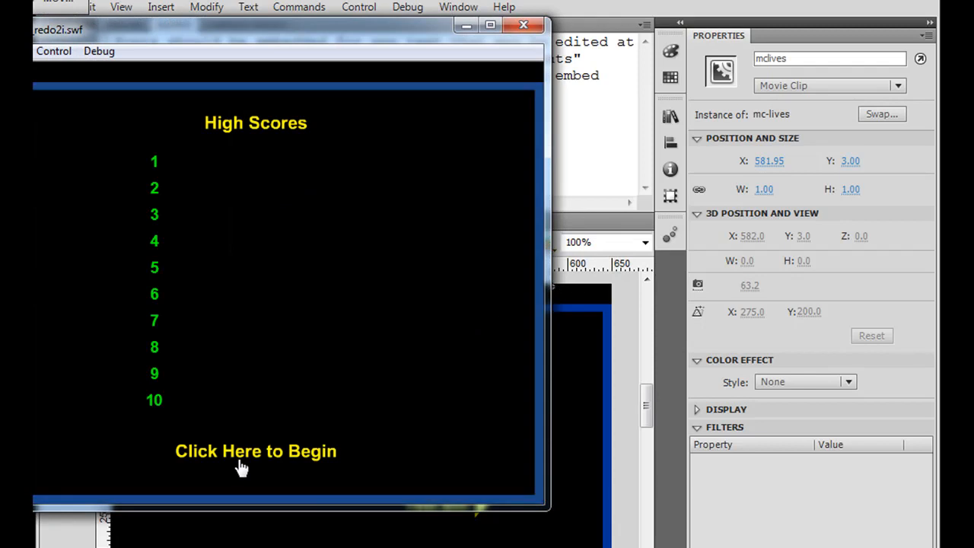
{"action": "left_click", "coordinate": [255, 451]}
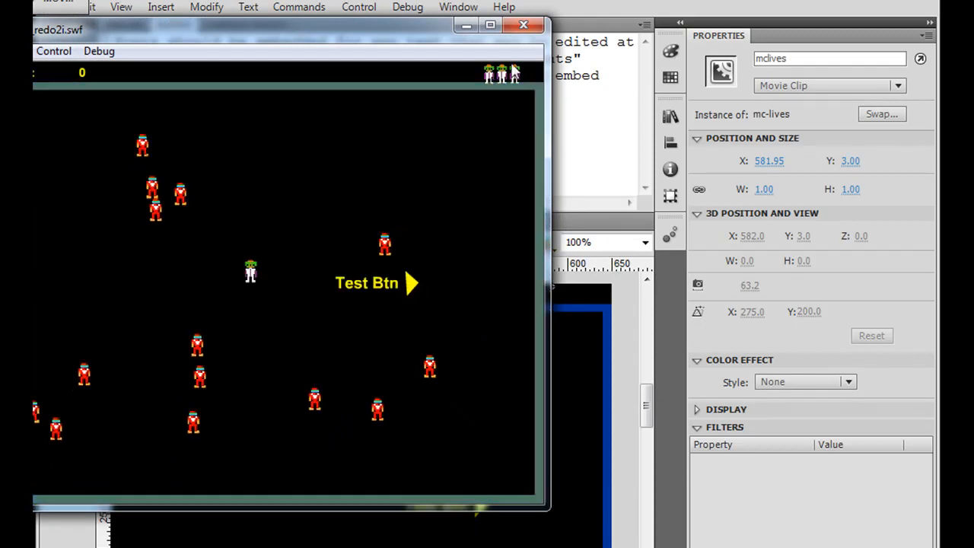
{"action": "left_click", "coordinate": [524, 25]}
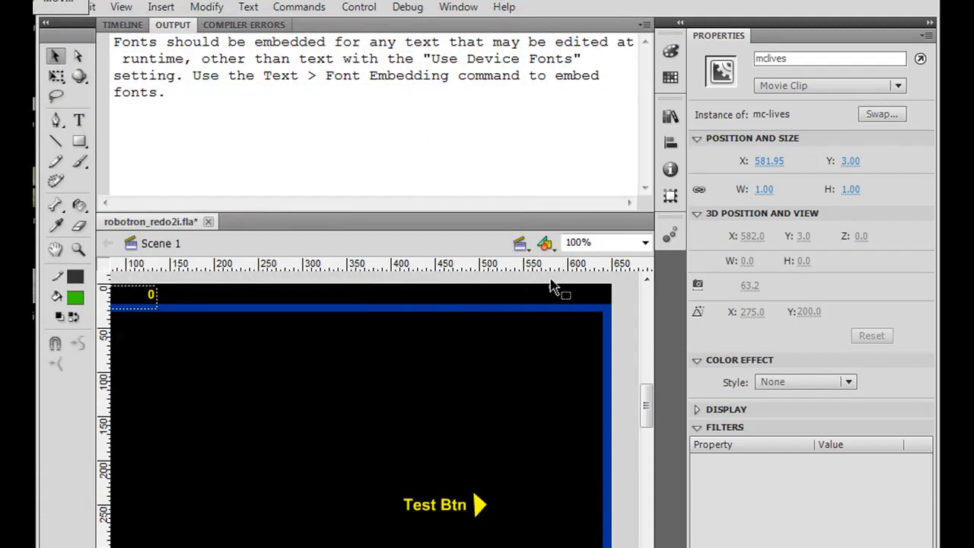
{"action": "mouse_move", "coordinate": [556, 297]}
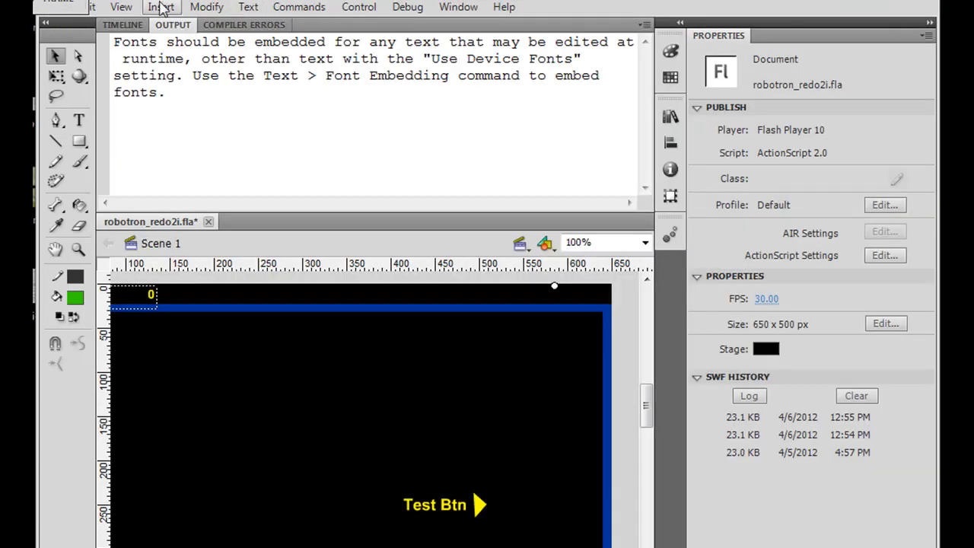
{"action": "left_click", "coordinate": [122, 24]}
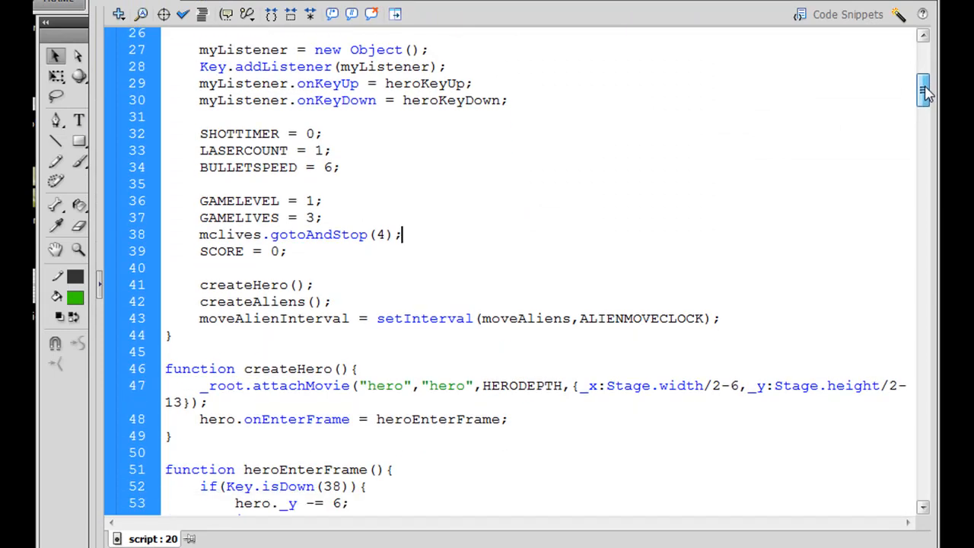
Inside killHero, add mclives.gotoAndStop(GAMELIVES+1) below GAMELIVES--.
{"action": "scroll", "scroll_direction": "down", "scroll_amount": 3}
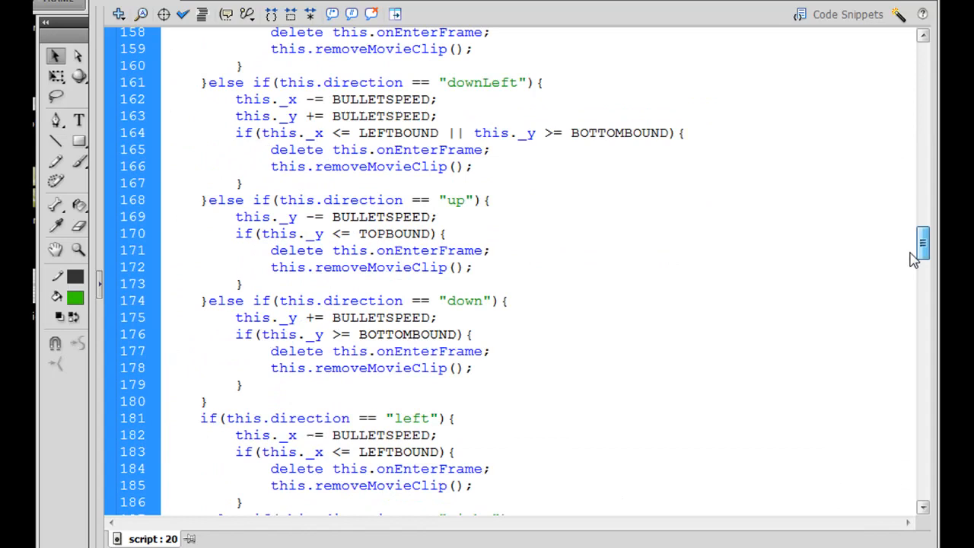
{"action": "scroll", "scroll_direction": "down", "scroll_amount": 3}
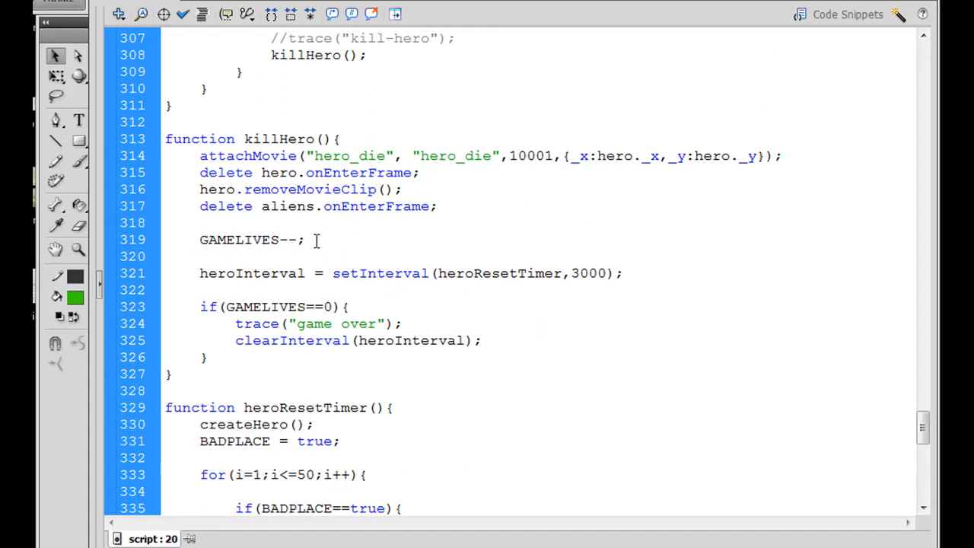
{"action": "type", "text": "mclives.go"}
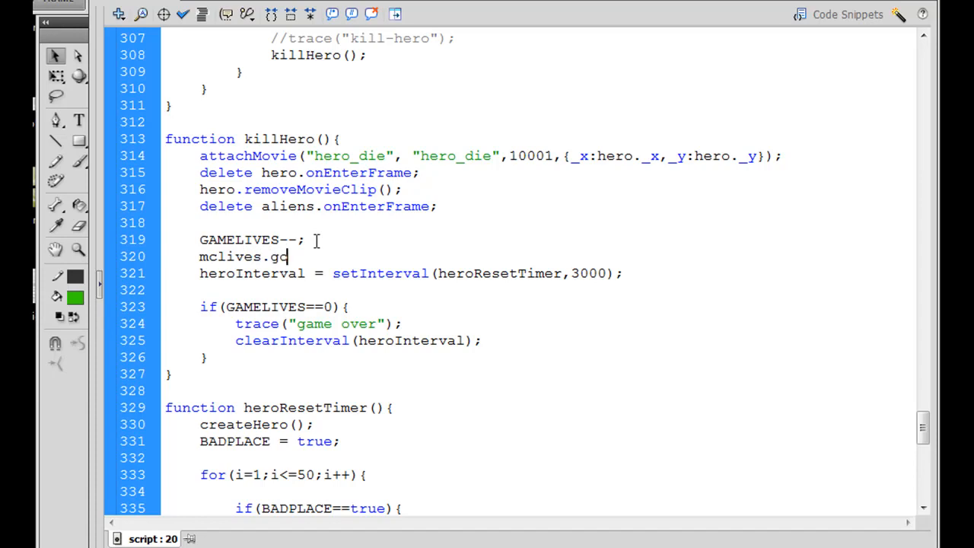
{"action": "type", "text": "toA"}
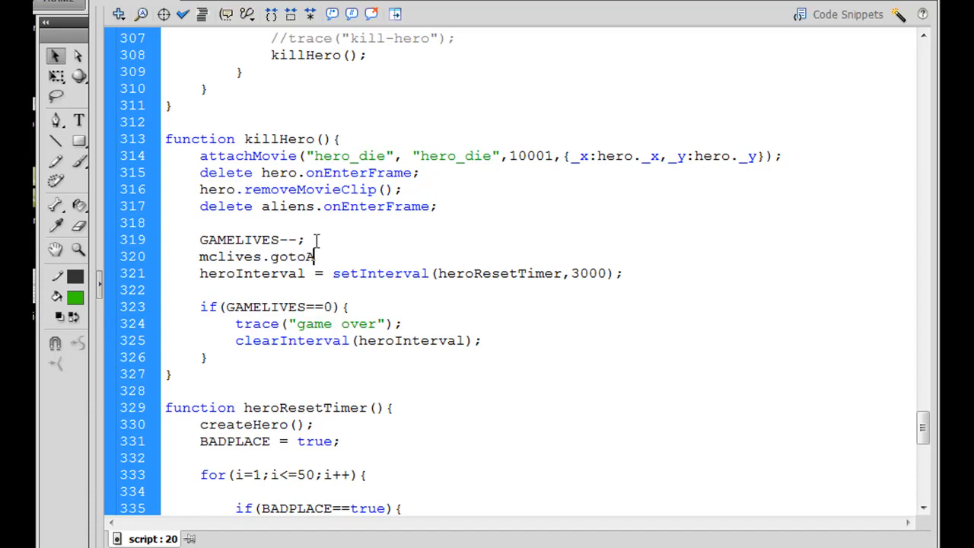
{"action": "type", "text": "nd"}
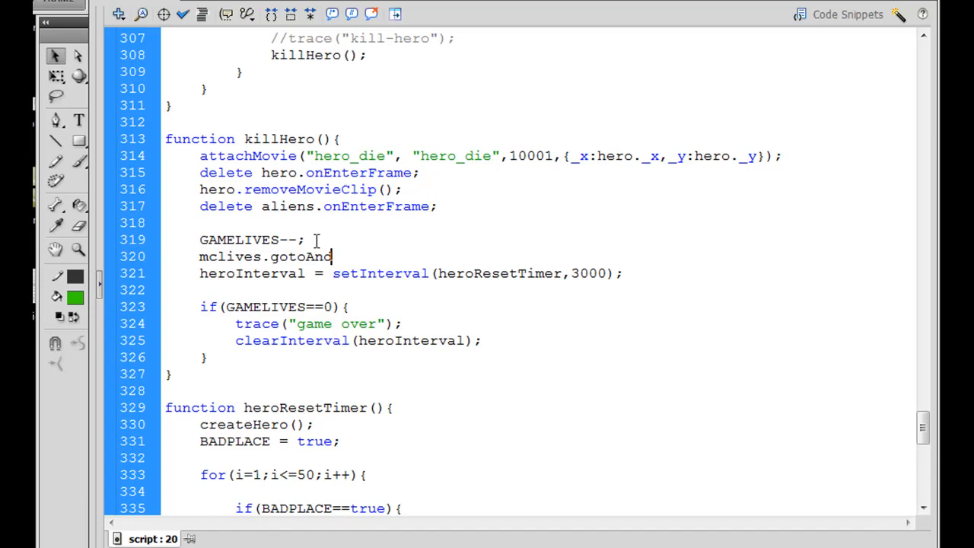
{"action": "type", "text": "Stop("}
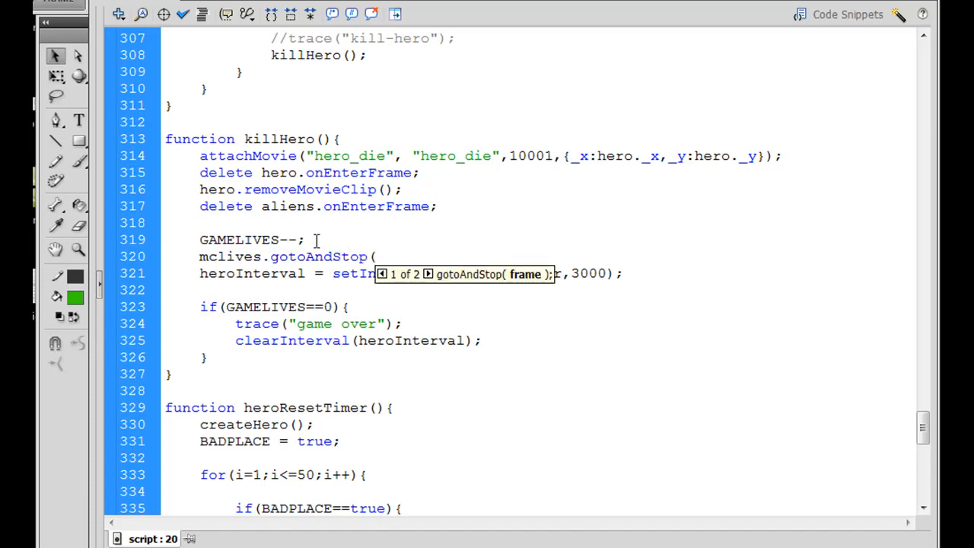
{"action": "type", "text": "GMA"}
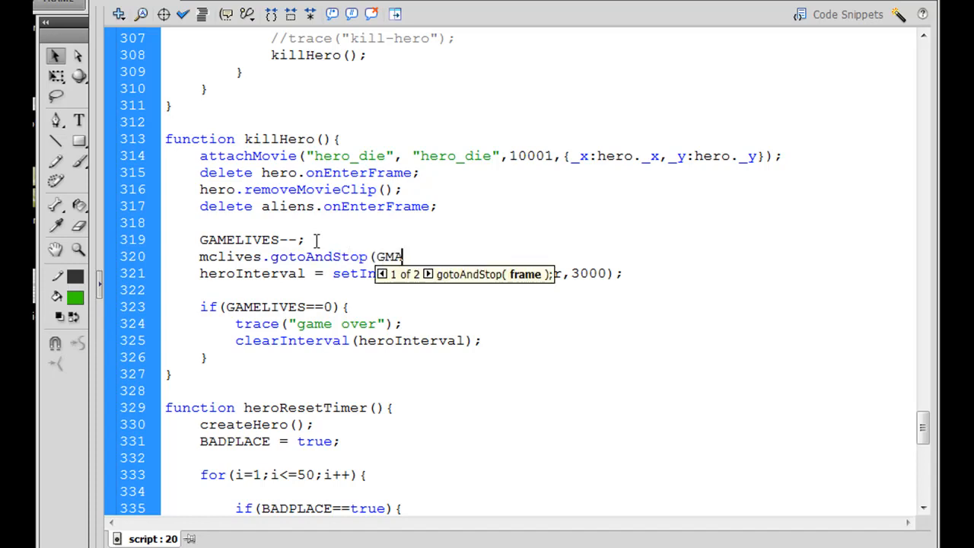
{"action": "type", "text": "ELIVES"}
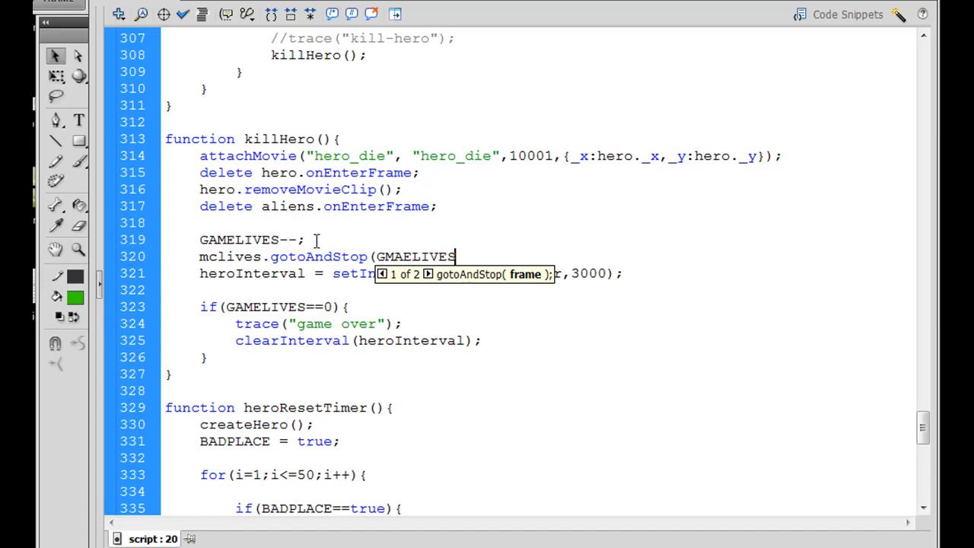
{"action": "type", "text": "+1"}
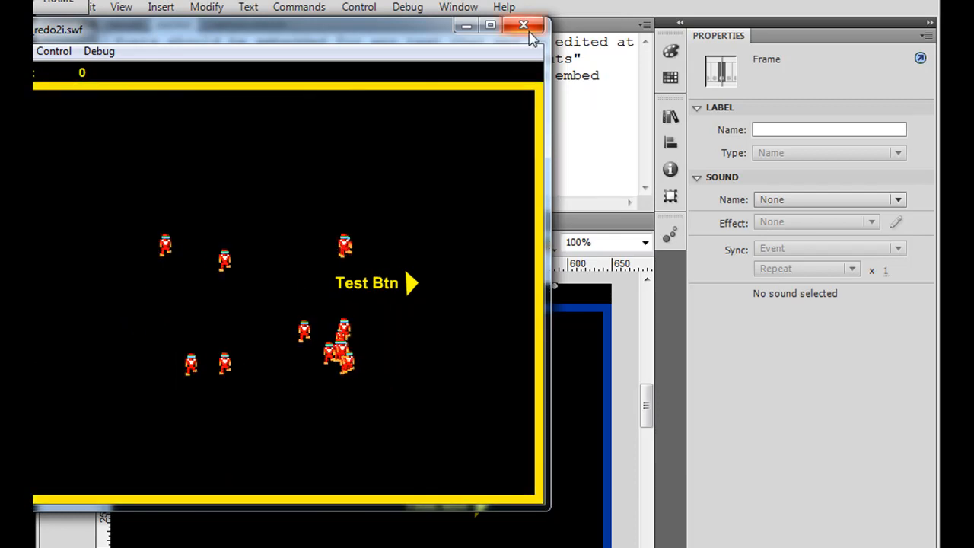
End the test run after game over and open the mc-lives clip's timeline.
{"action": "left_click", "coordinate": [524, 25]}
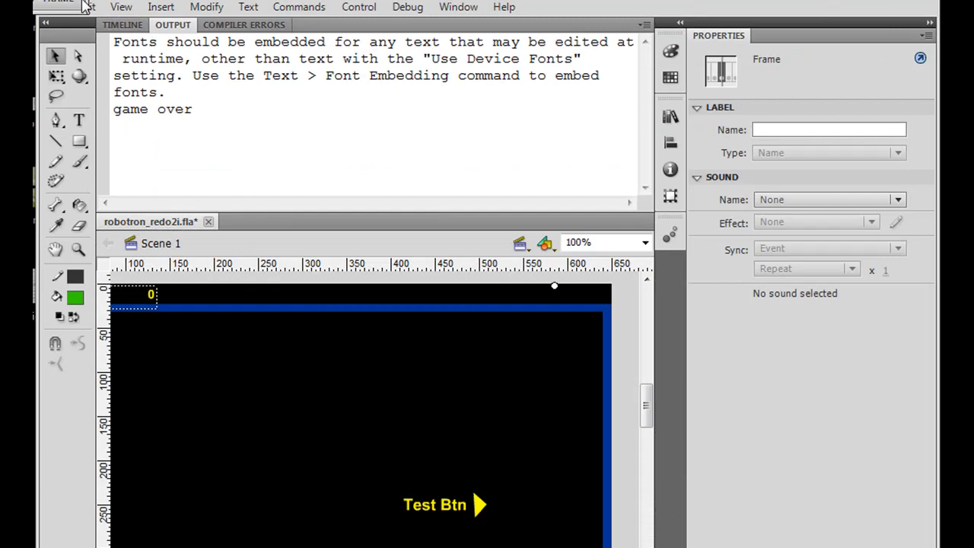
{"action": "left_click", "coordinate": [122, 24]}
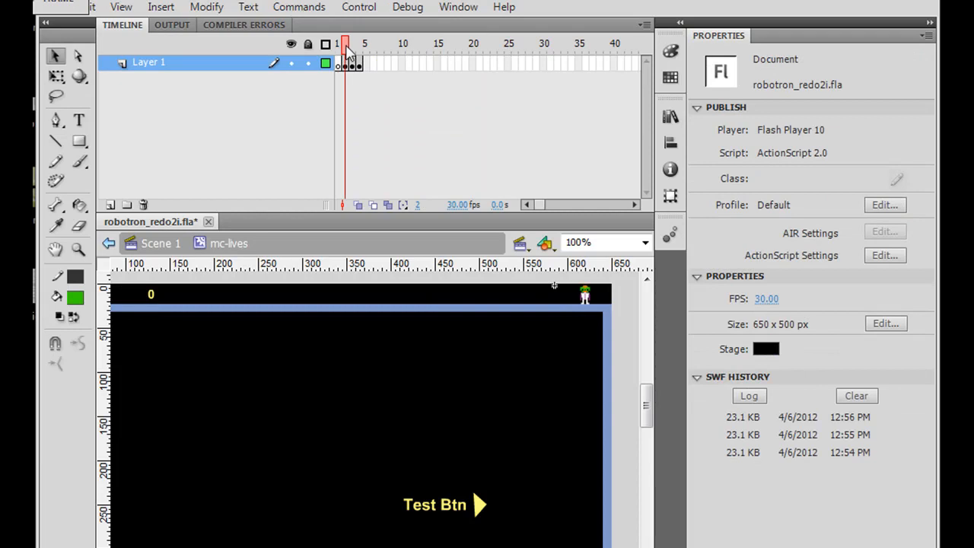
Step through the mc-lives frames to preview zero, three, two and one hero icons.
{"action": "left_click", "coordinate": [338, 43]}
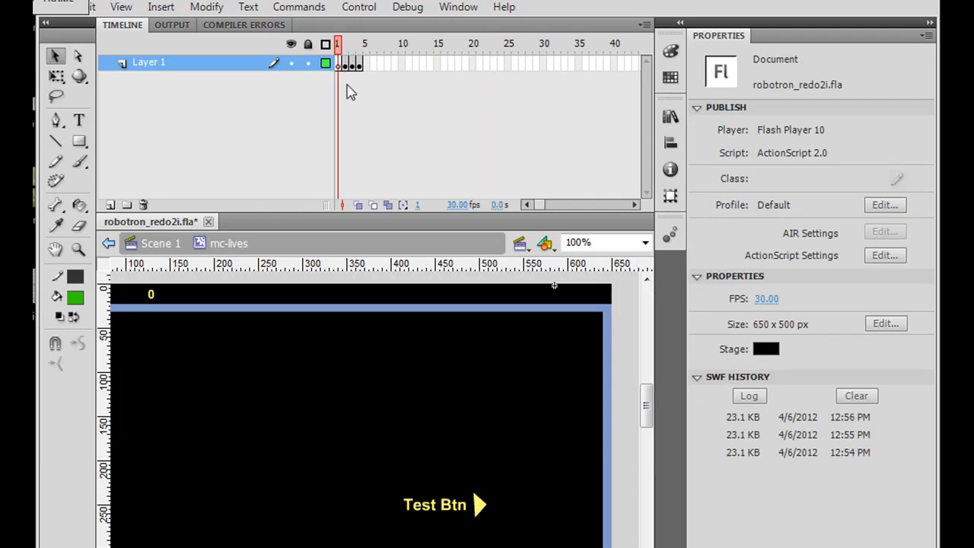
{"action": "left_click", "coordinate": [341, 64]}
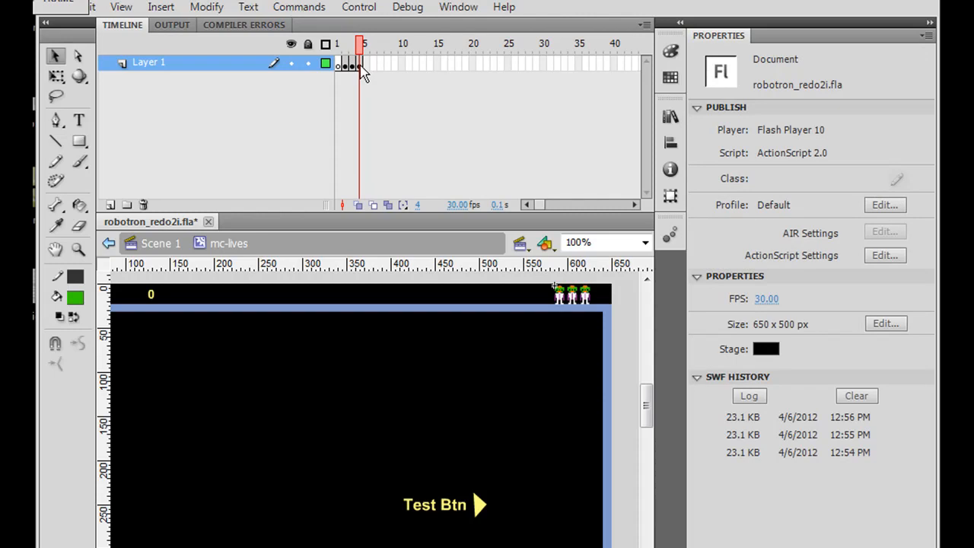
{"action": "left_click", "coordinate": [353, 64]}
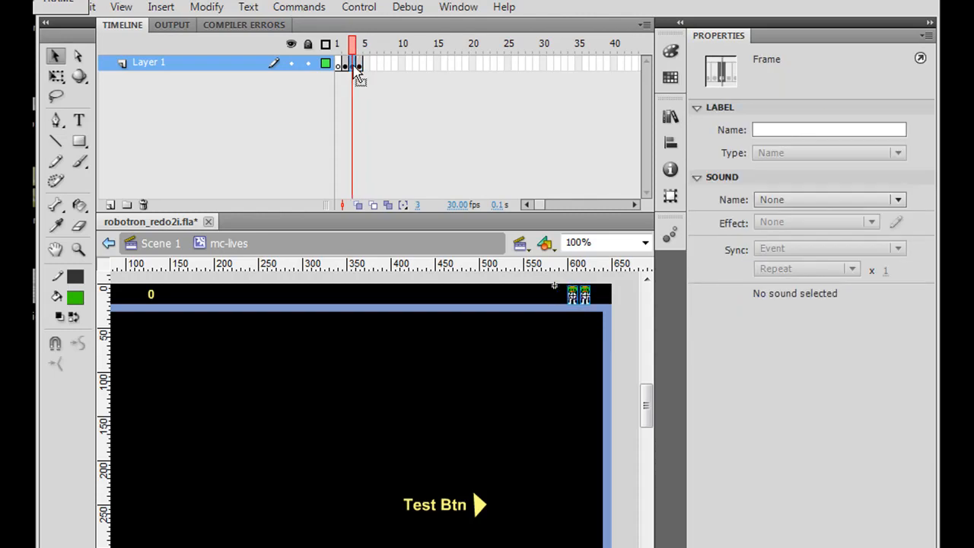
{"action": "left_click", "coordinate": [344, 43]}
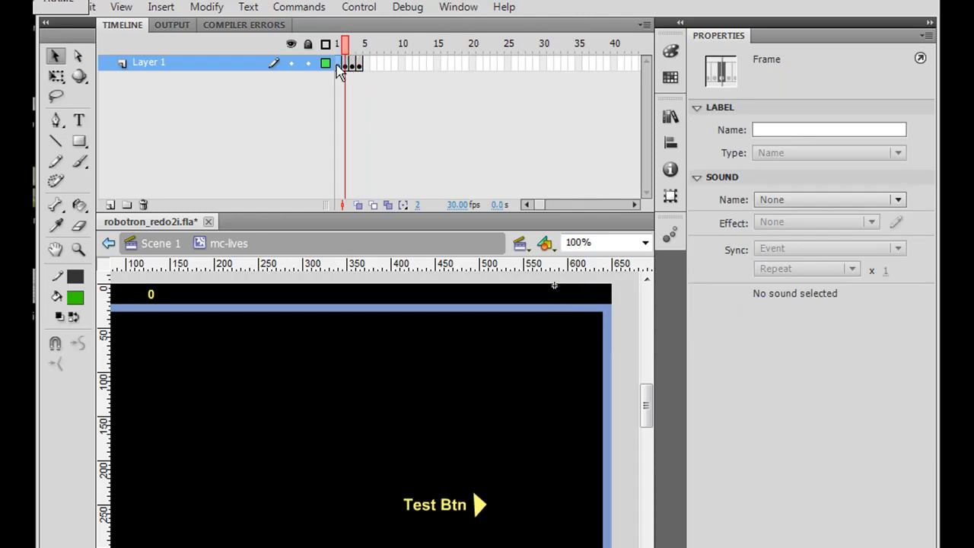